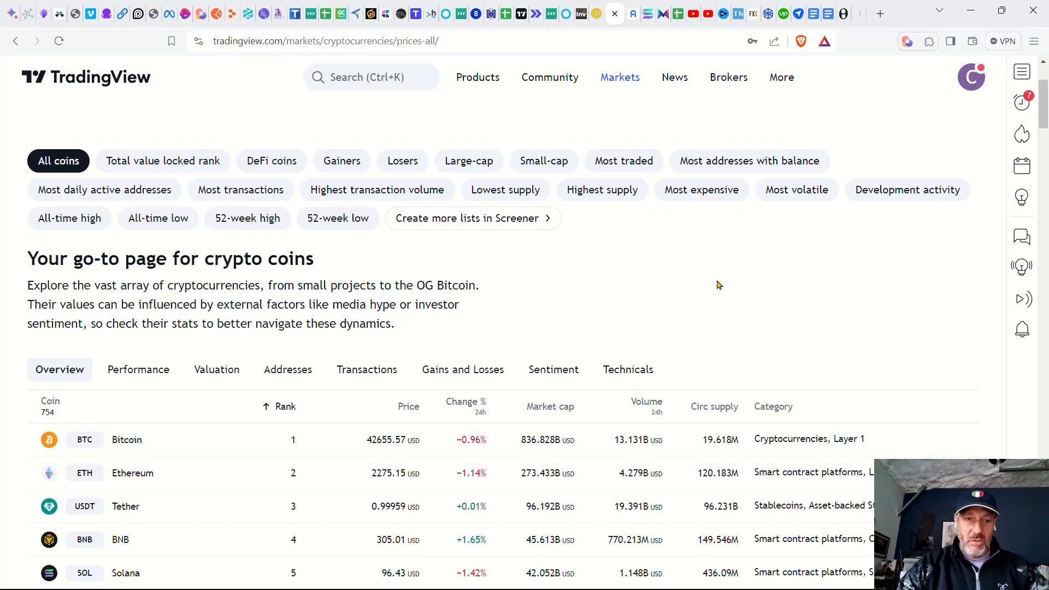
Browse the all-coins crypto list and reload it to refresh prices (Bitcoin 42699.79 USD).
{"action": "scroll", "scroll_direction": "down", "scroll_amount": 3}
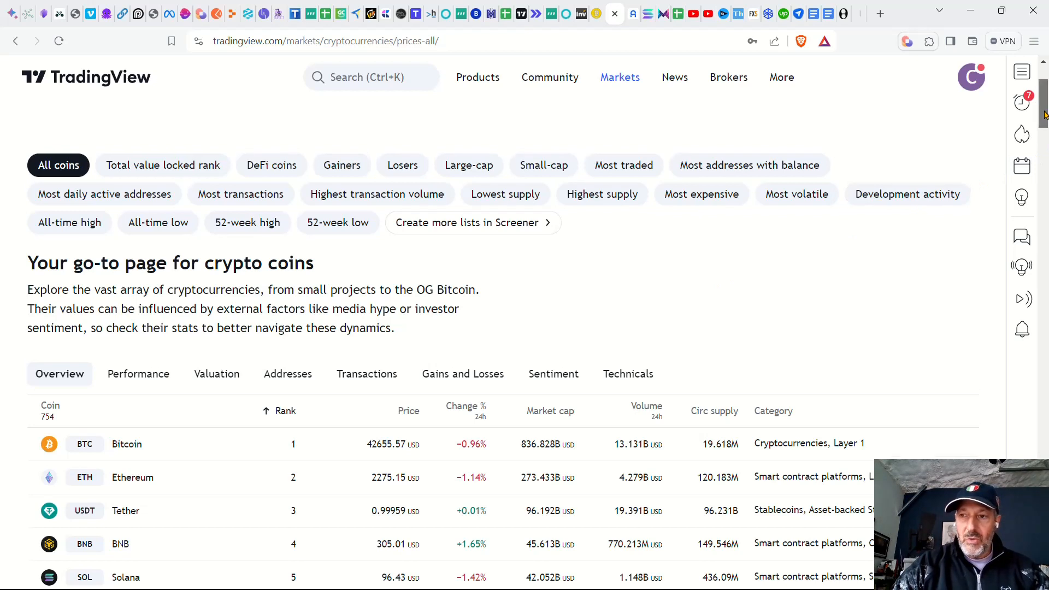
{"action": "scroll", "scroll_direction": "down", "scroll_amount": 3}
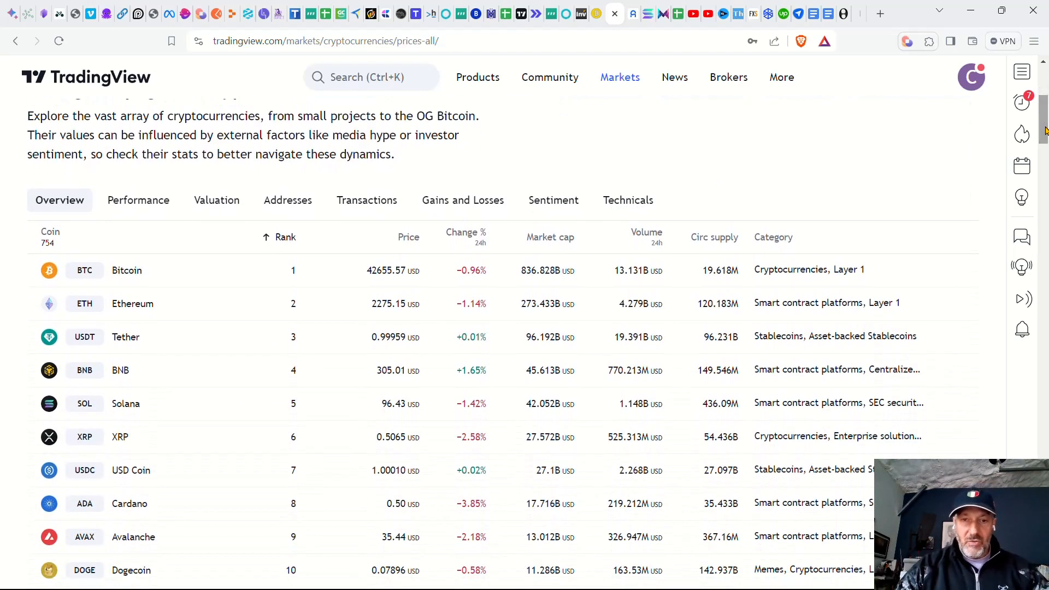
{"action": "mouse_move", "coordinate": [1006, 143]}
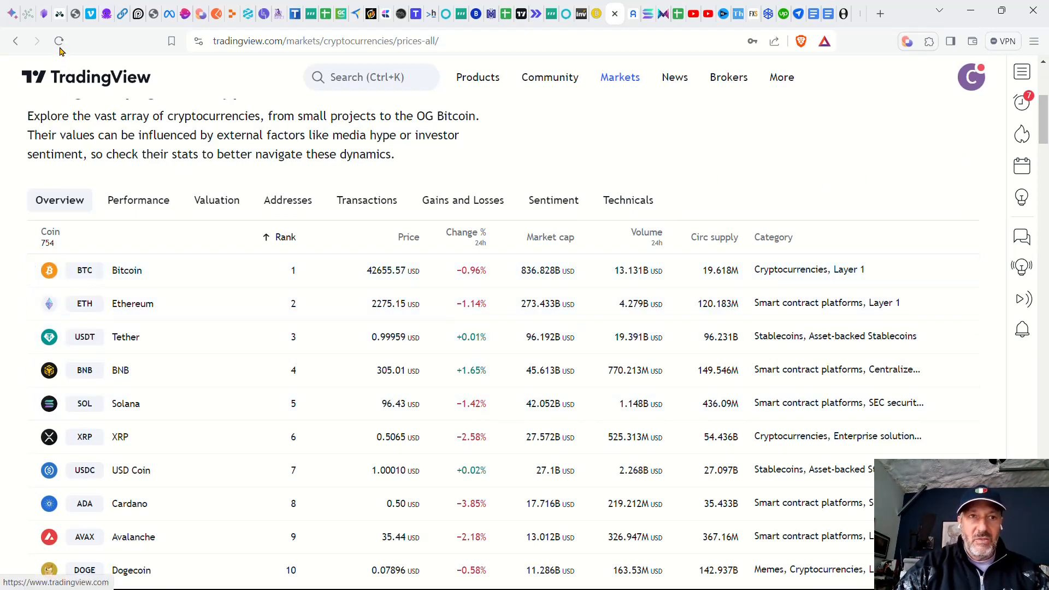
{"action": "left_click", "coordinate": [58, 41]}
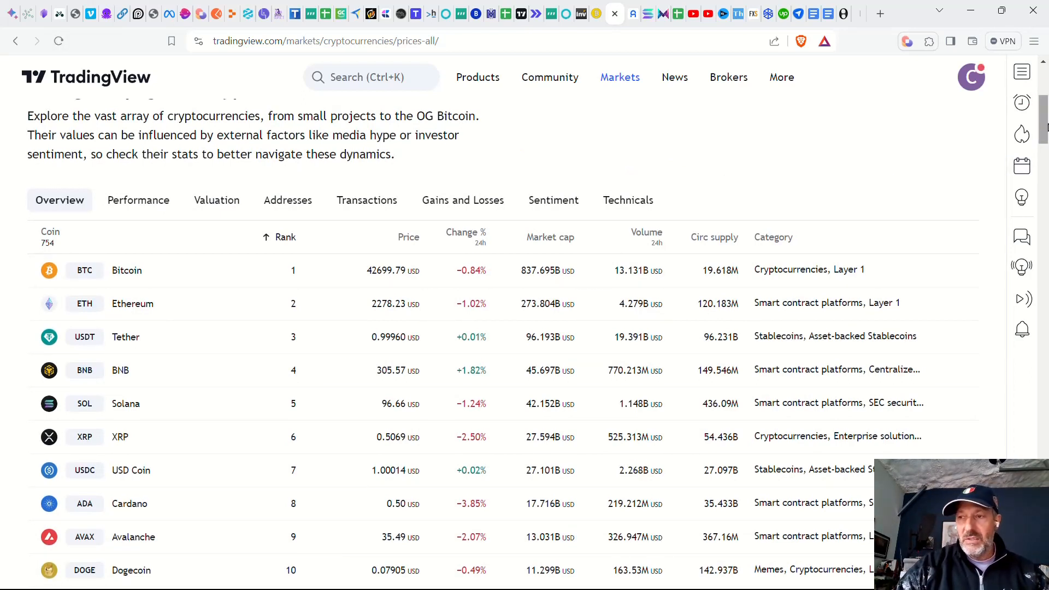
{"action": "scroll", "scroll_direction": "down", "scroll_amount": 3}
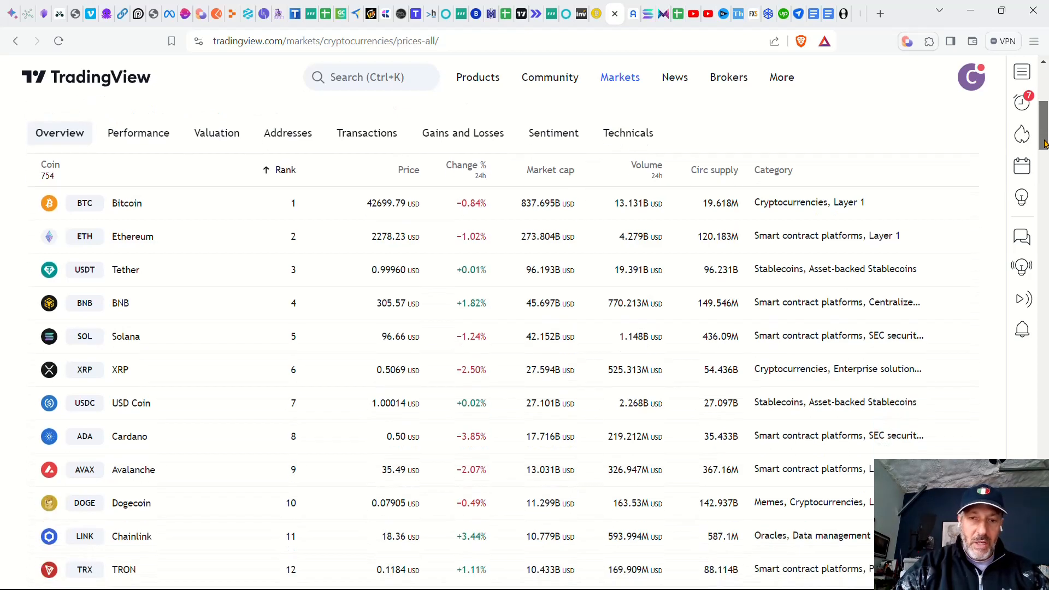
{"action": "scroll", "scroll_direction": "down", "scroll_amount": 3}
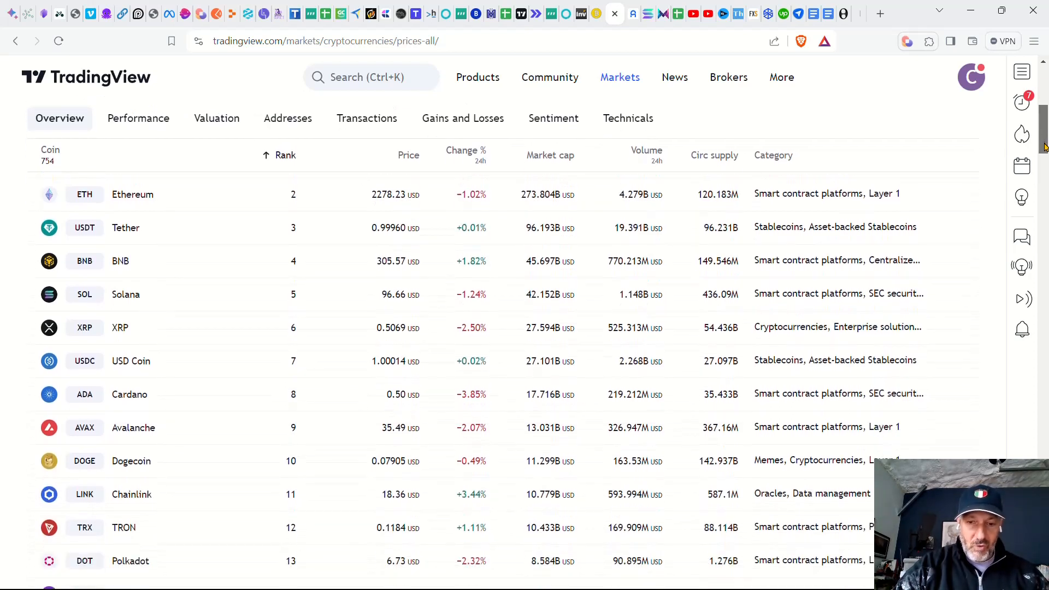
{"action": "scroll", "scroll_direction": "up", "scroll_amount": 3}
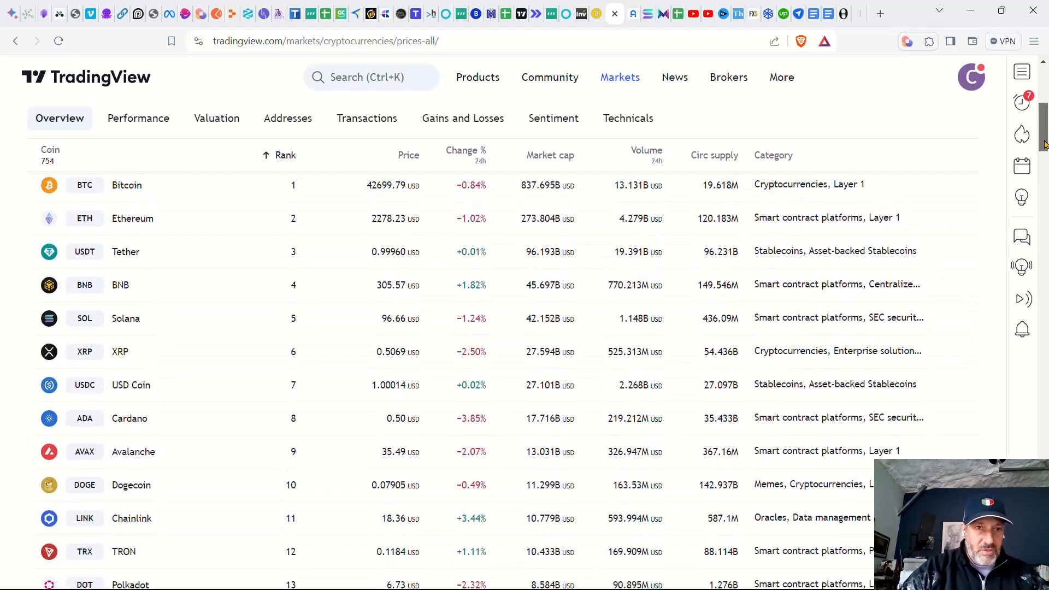
{"action": "scroll", "scroll_direction": "down", "scroll_amount": 3}
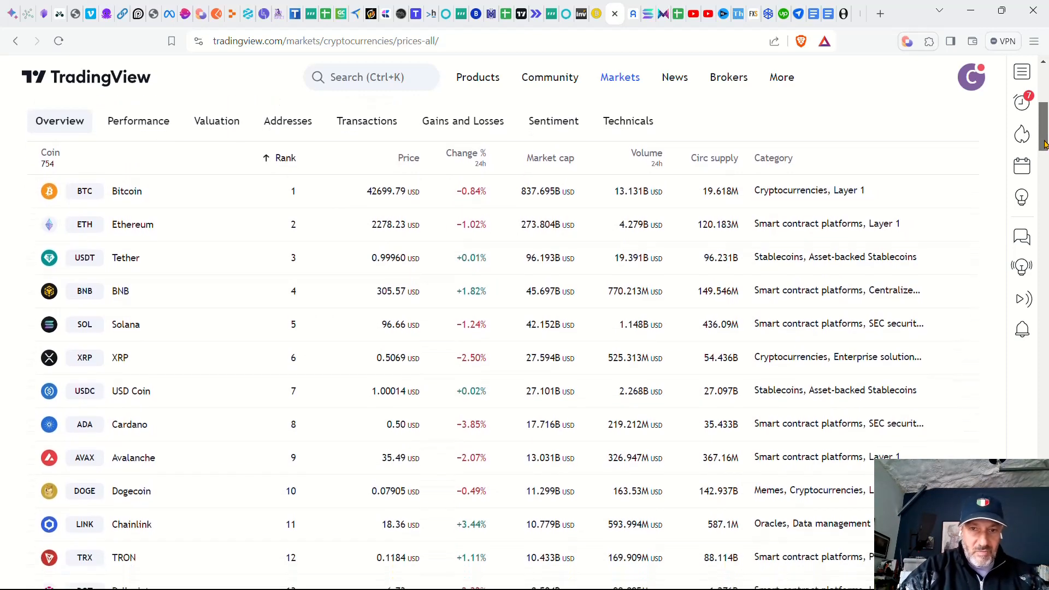
{"action": "scroll", "scroll_direction": "down", "scroll_amount": 3}
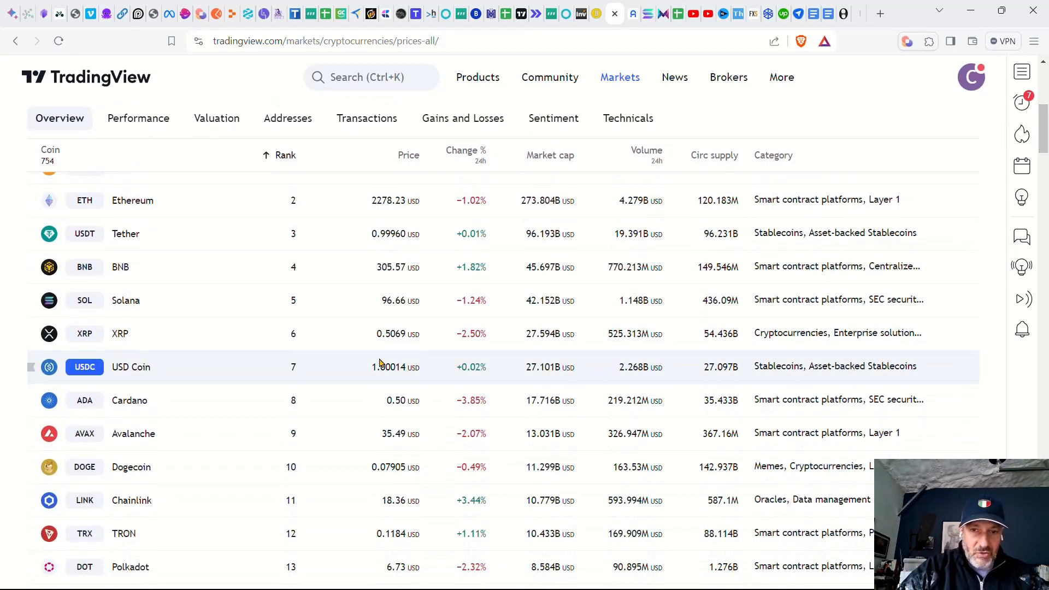
{"action": "mouse_move", "coordinate": [401, 300]}
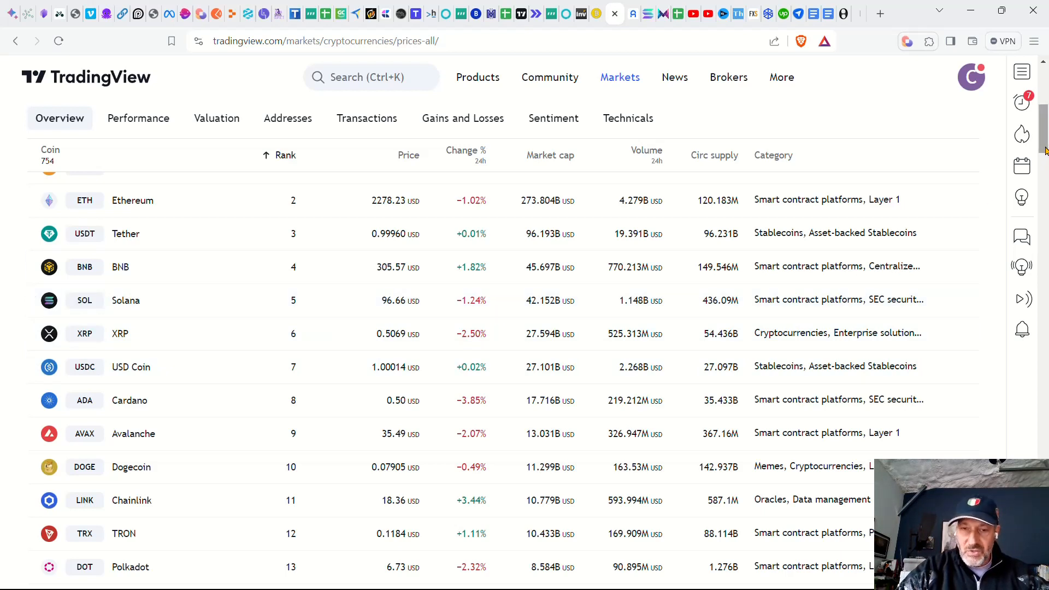
{"action": "scroll", "scroll_direction": "down", "scroll_amount": 3}
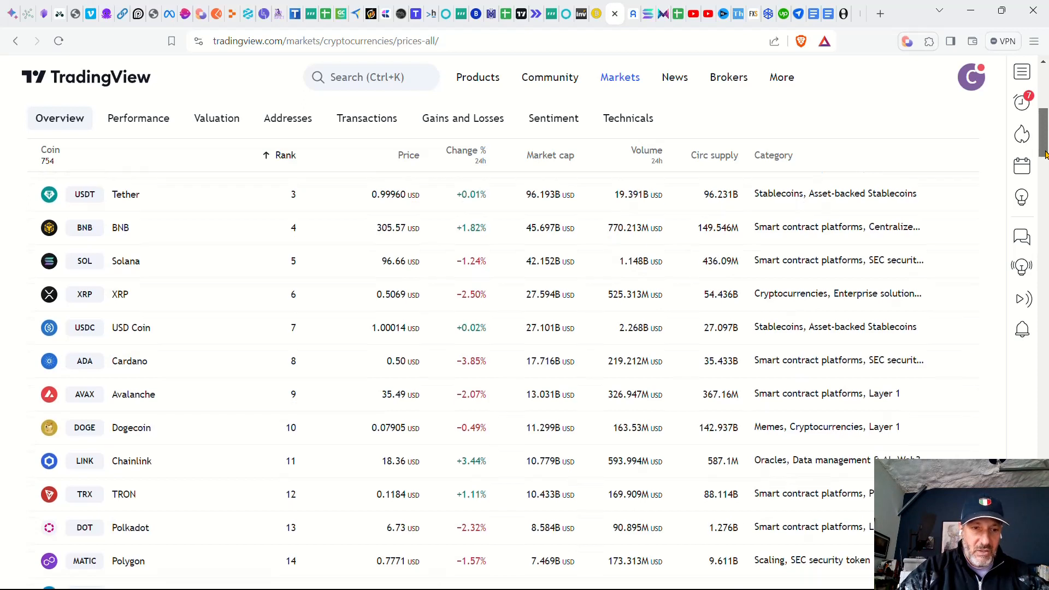
{"action": "scroll", "scroll_direction": "down", "scroll_amount": 3}
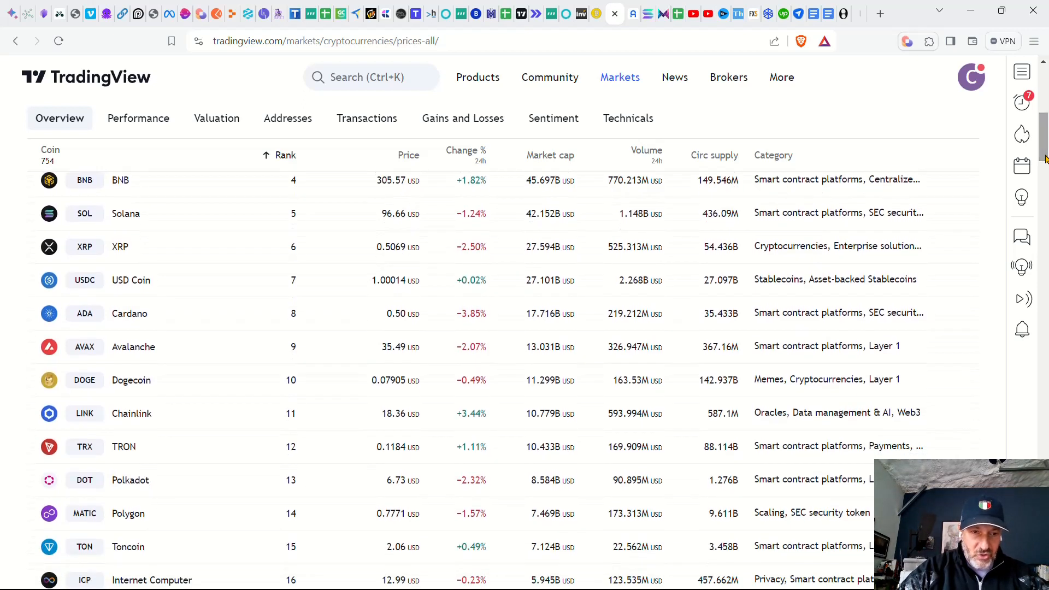
{"action": "mouse_move", "coordinate": [495, 429]}
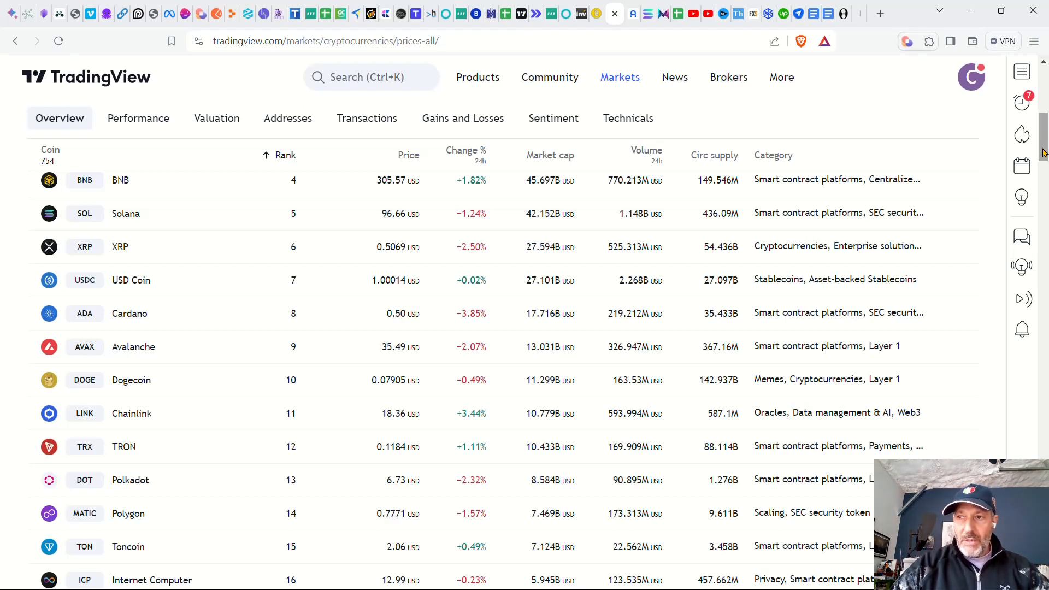
{"action": "scroll", "scroll_direction": "down", "scroll_amount": 3}
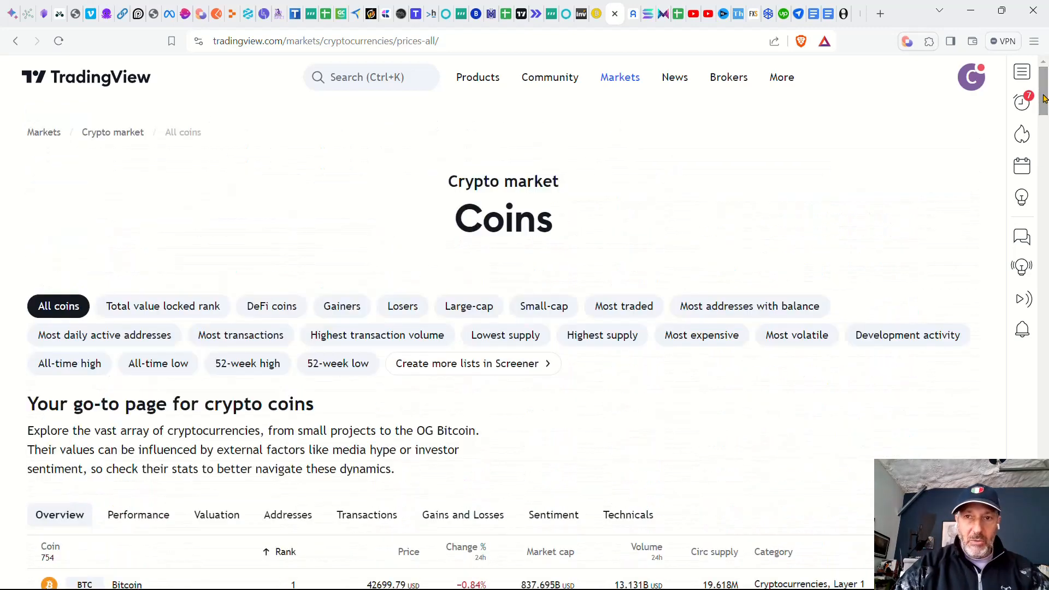
Search BTC and open the Coinbase BTCUSD chart in Supercharts.
{"action": "left_click", "coordinate": [370, 77]}
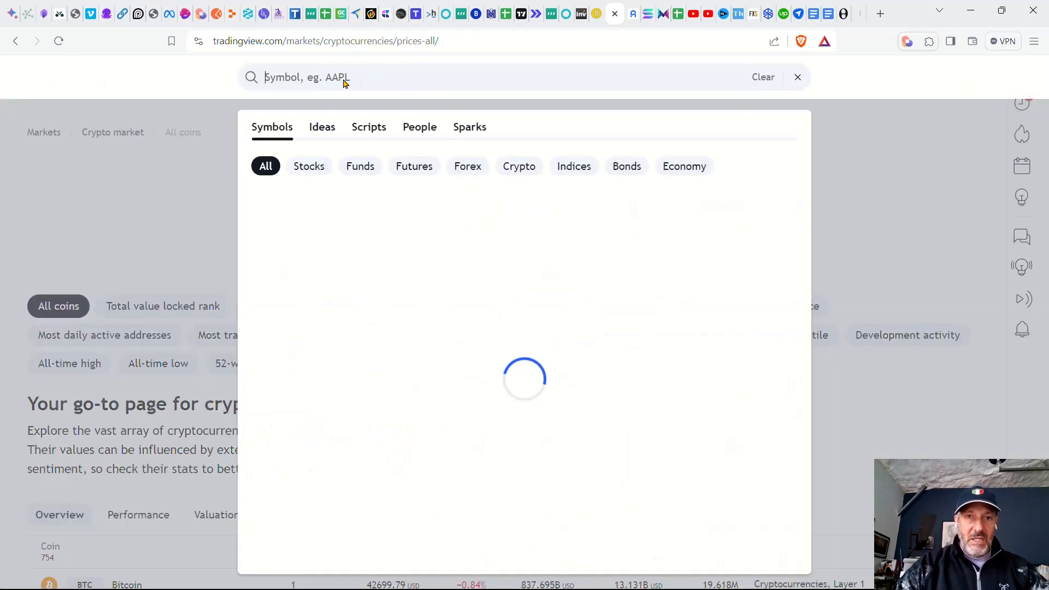
{"action": "type", "text": "BTC"}
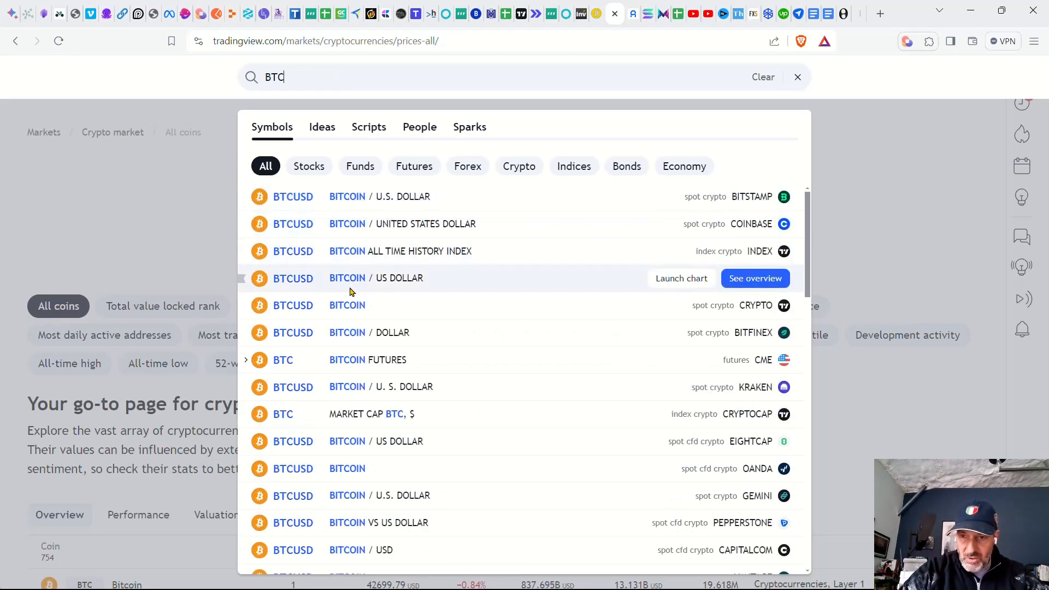
{"action": "mouse_move", "coordinate": [319, 230]}
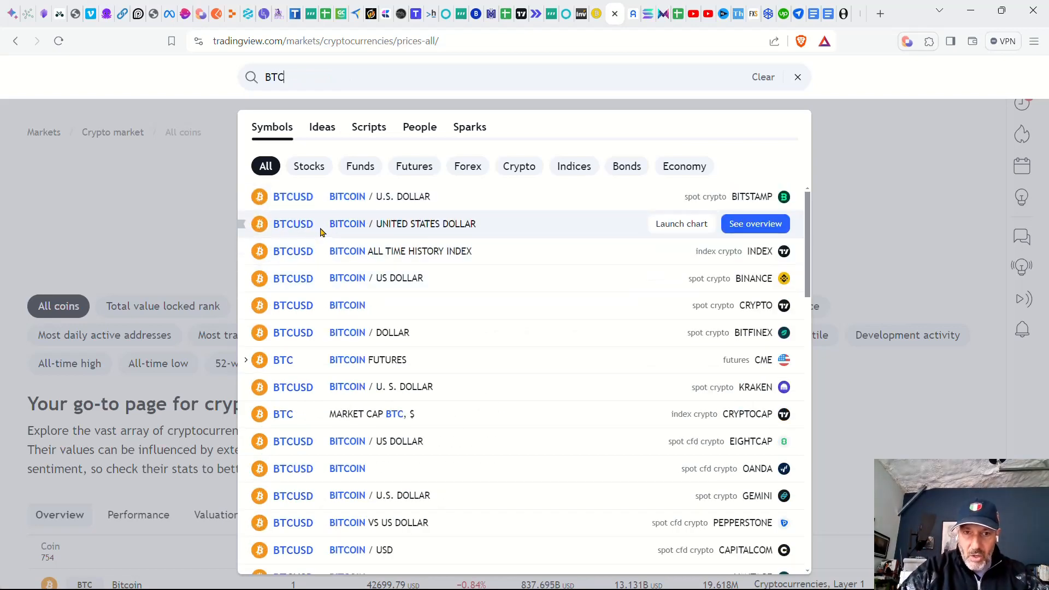
{"action": "left_click", "coordinate": [754, 223]}
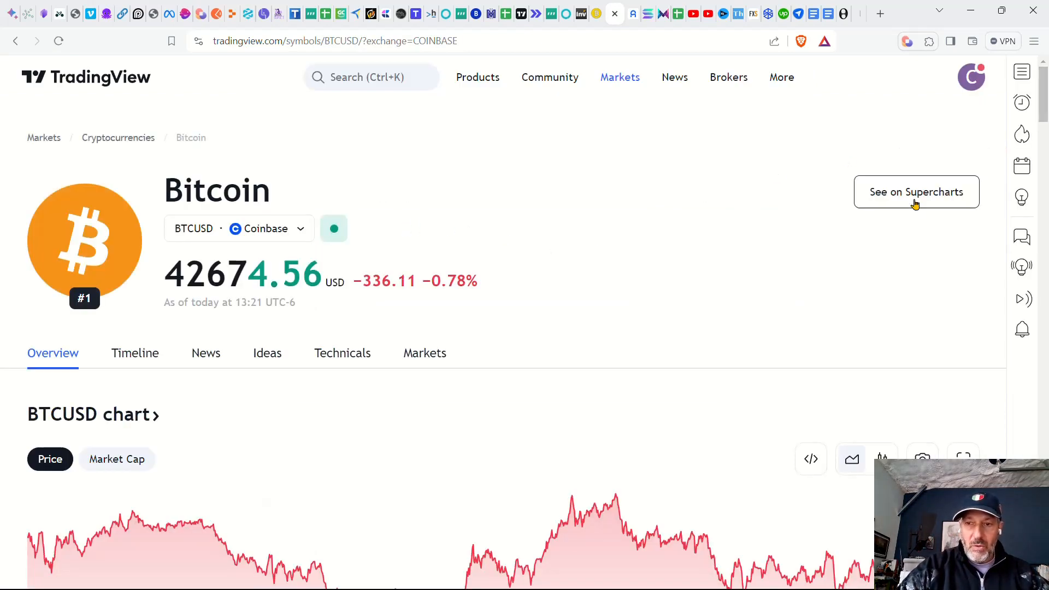
{"action": "left_click", "coordinate": [915, 191]}
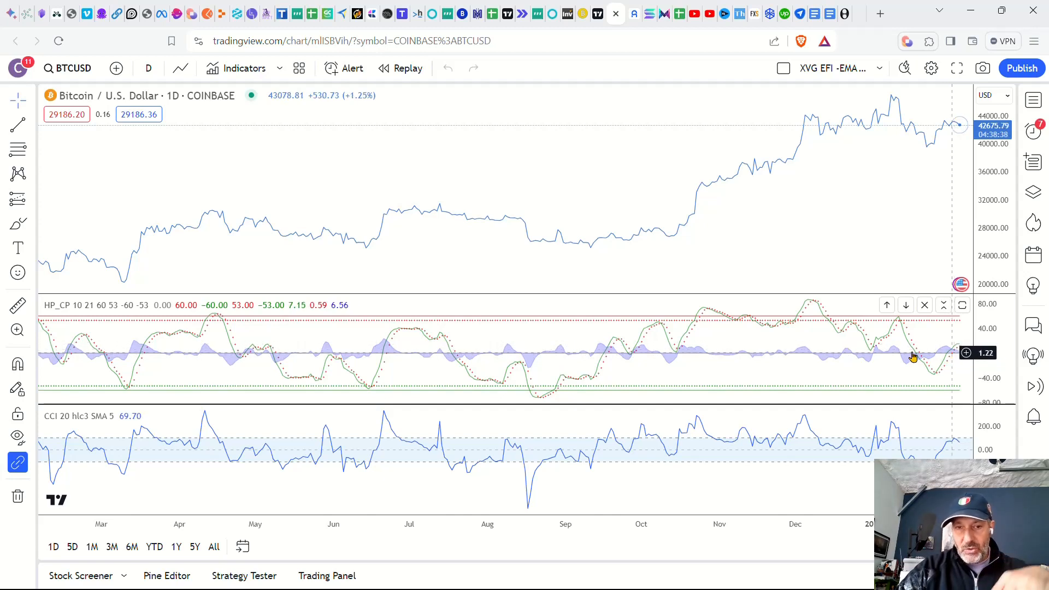
{"action": "mouse_move", "coordinate": [846, 396]}
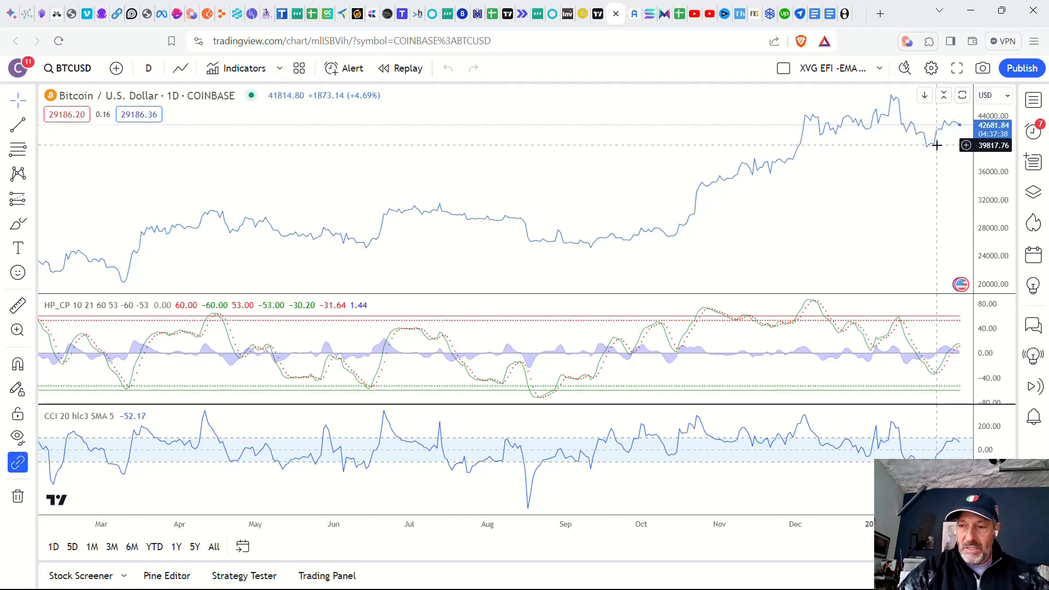
{"action": "mouse_move", "coordinate": [641, 171]}
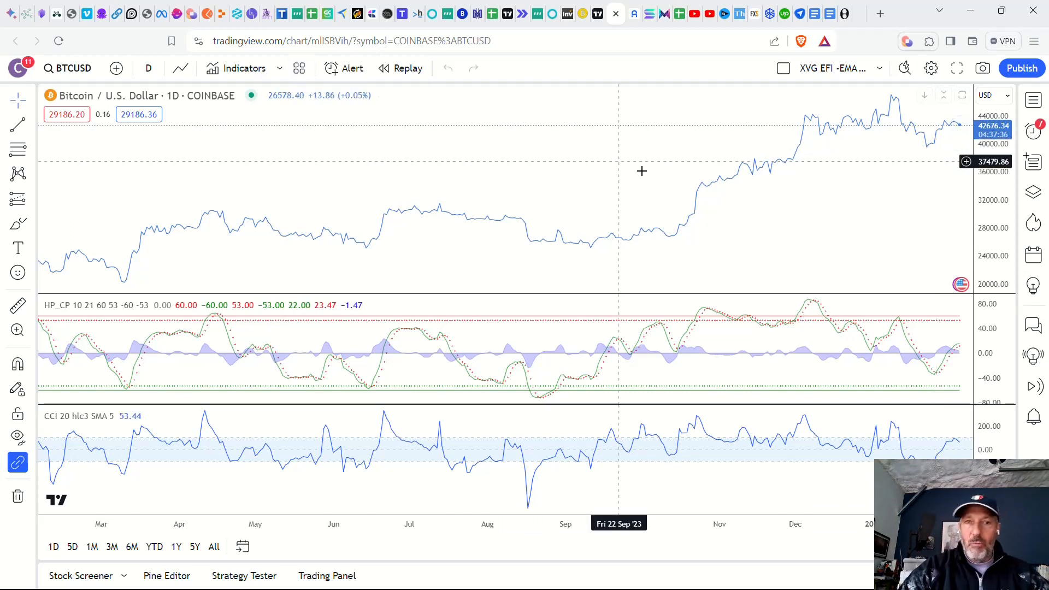
{"action": "mouse_move", "coordinate": [944, 134]}
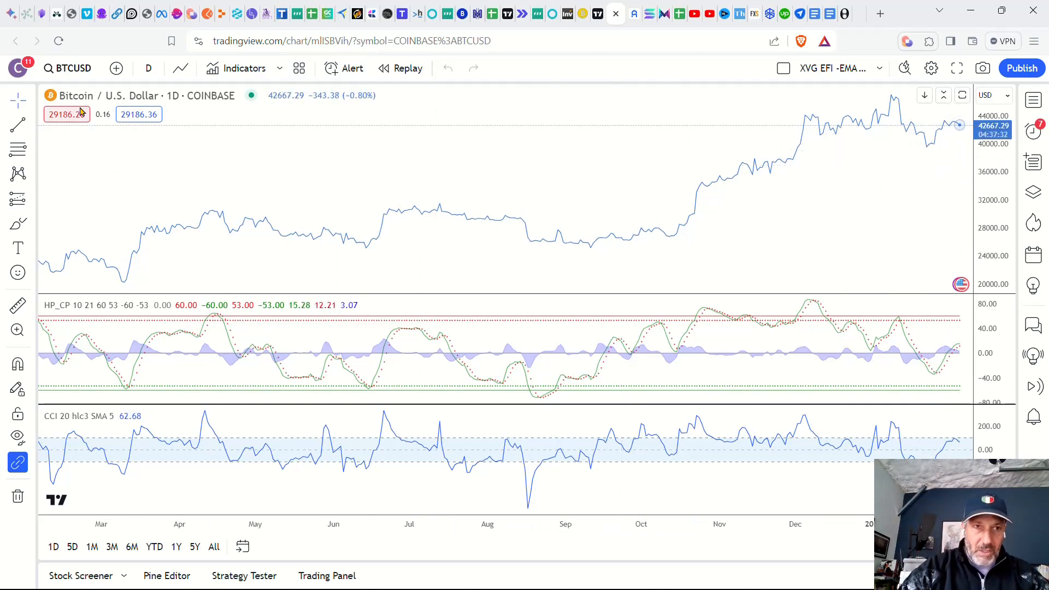
Cycle the BTCUSD interval through 2-hour, weekly, 1-hour and 2-hour bars, settling on daily.
{"action": "left_click", "coordinate": [148, 68]}
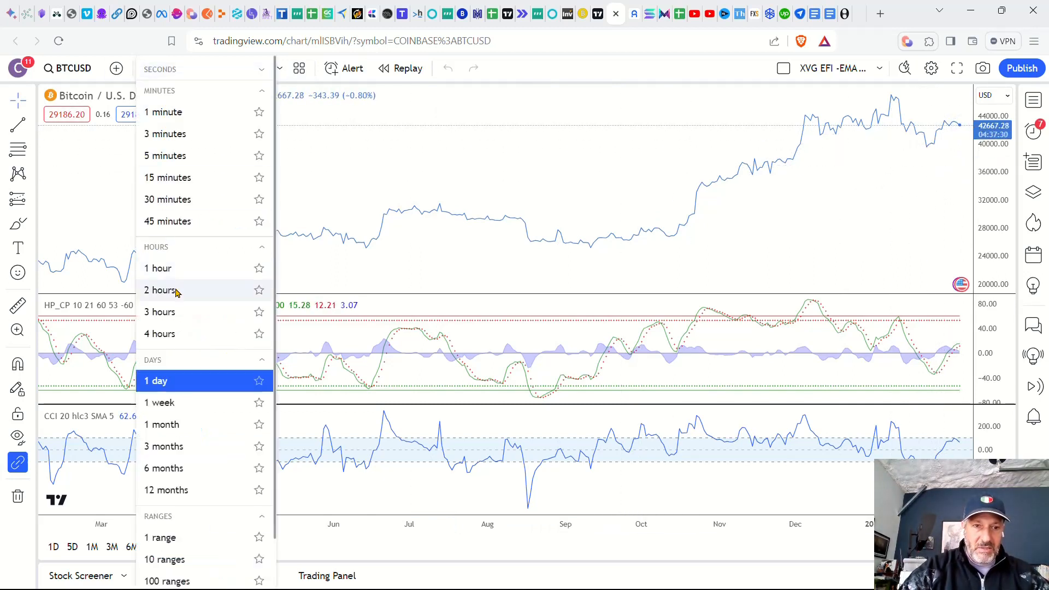
{"action": "left_click", "coordinate": [160, 289]}
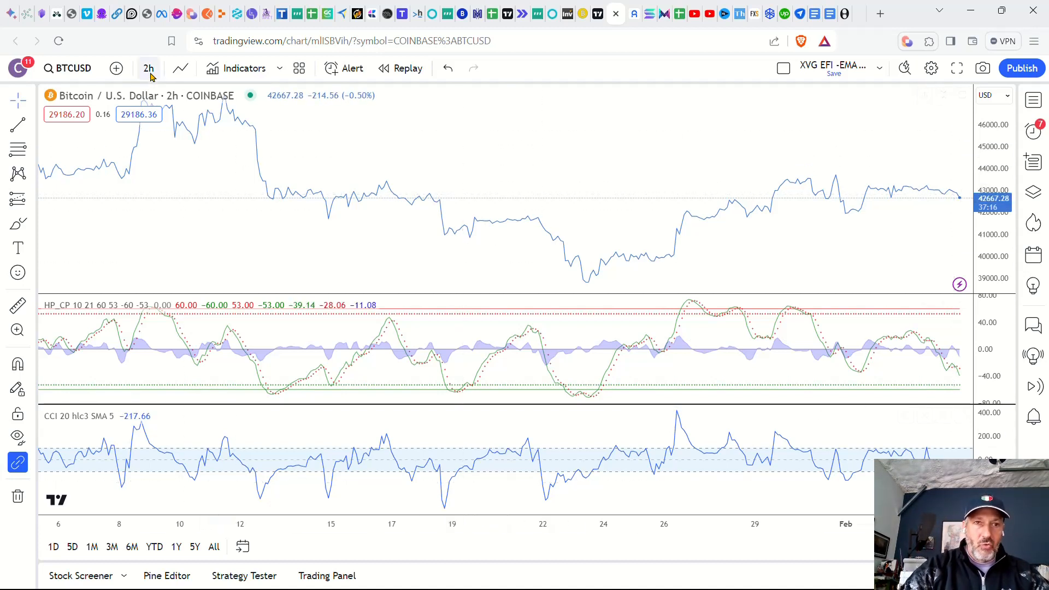
{"action": "left_click", "coordinate": [147, 67]}
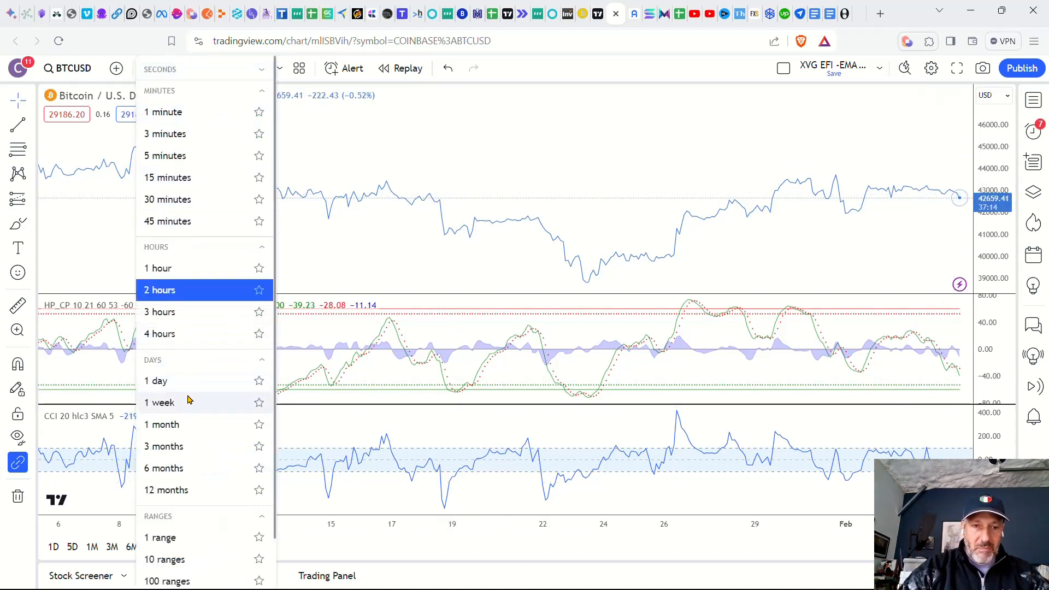
{"action": "left_click", "coordinate": [158, 402]}
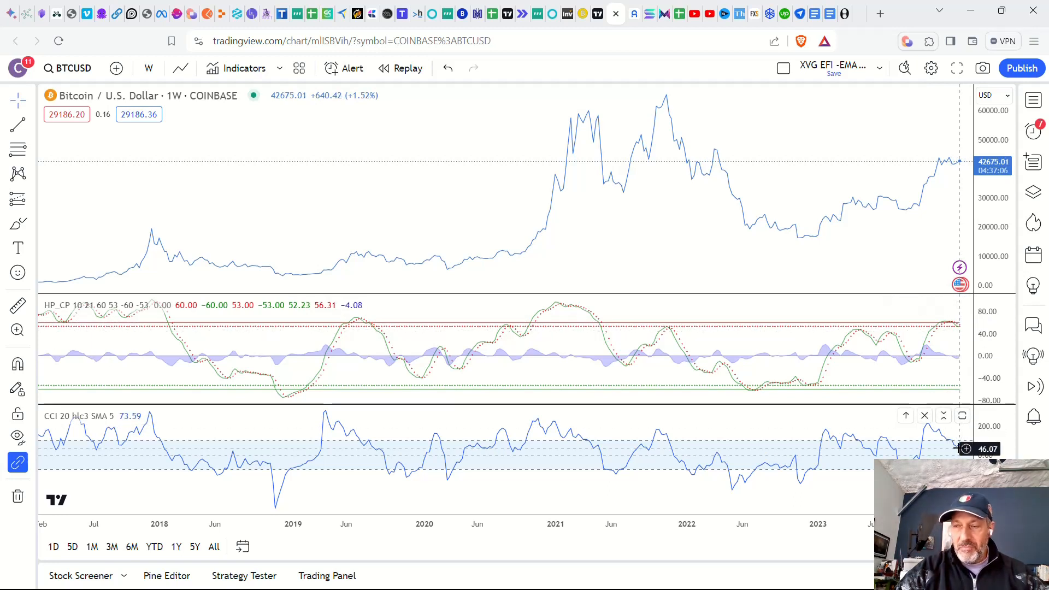
{"action": "mouse_move", "coordinate": [756, 266]}
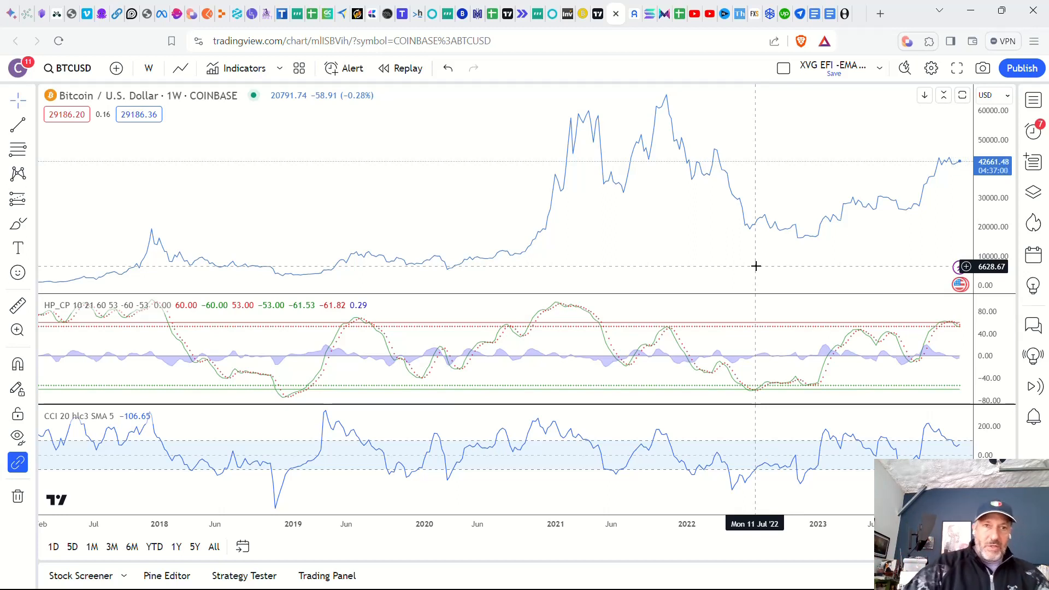
{"action": "left_click", "coordinate": [148, 68]}
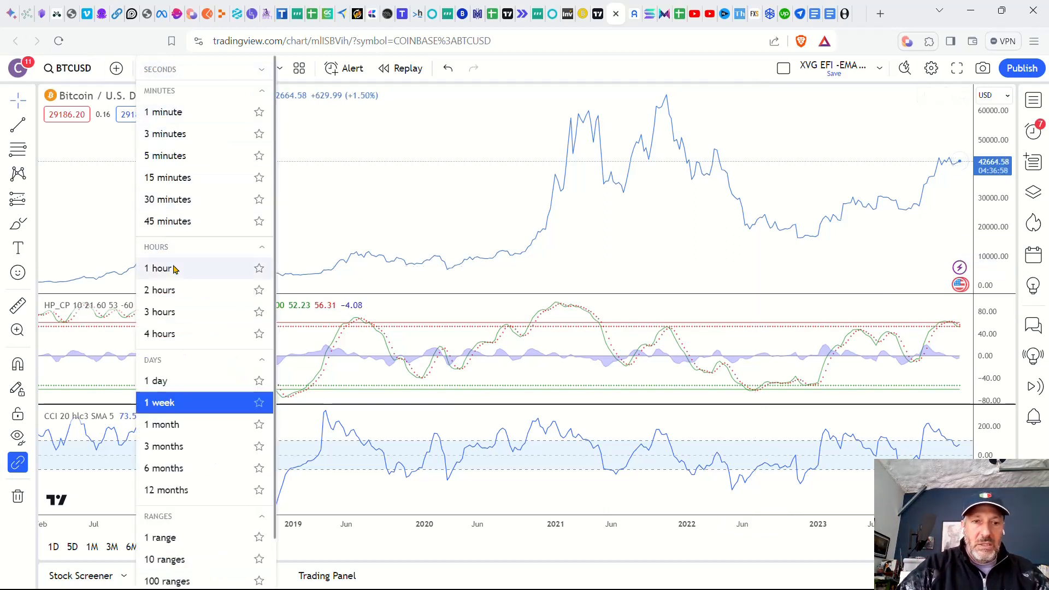
{"action": "left_click", "coordinate": [159, 267]}
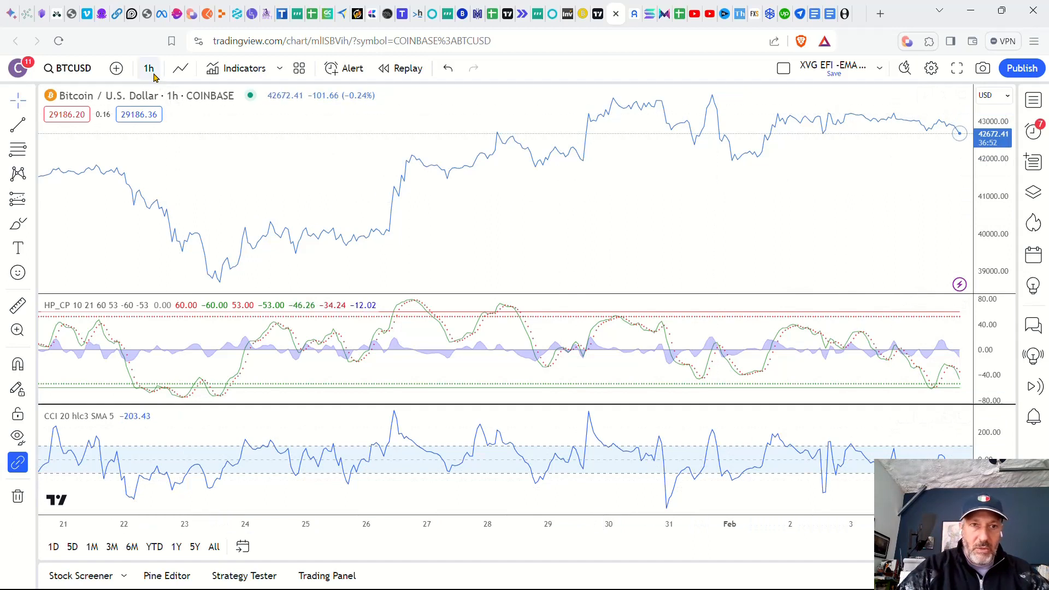
{"action": "left_click", "coordinate": [148, 68]}
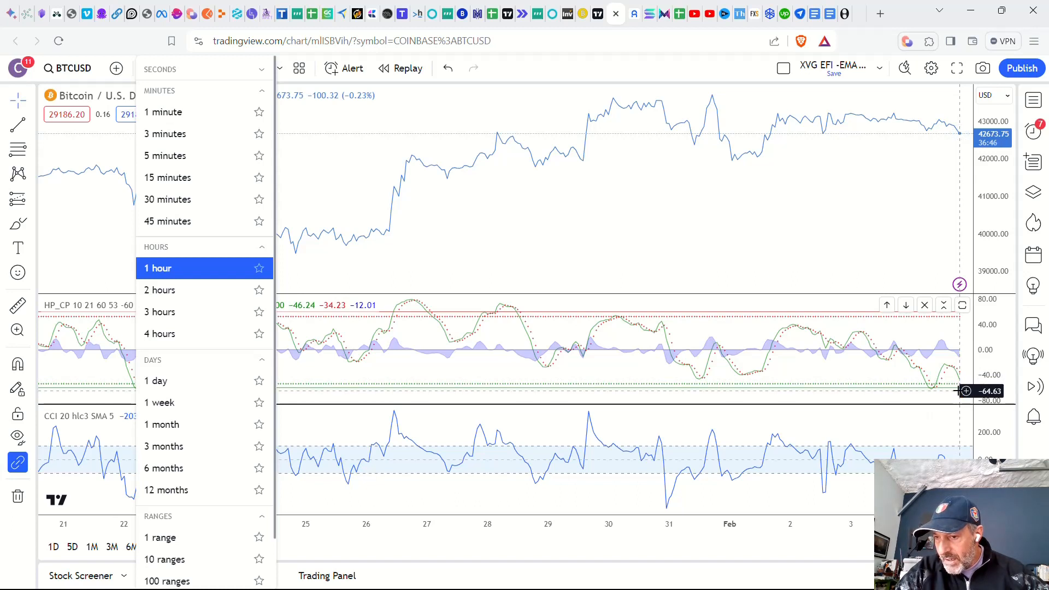
{"action": "mouse_move", "coordinate": [482, 308]}
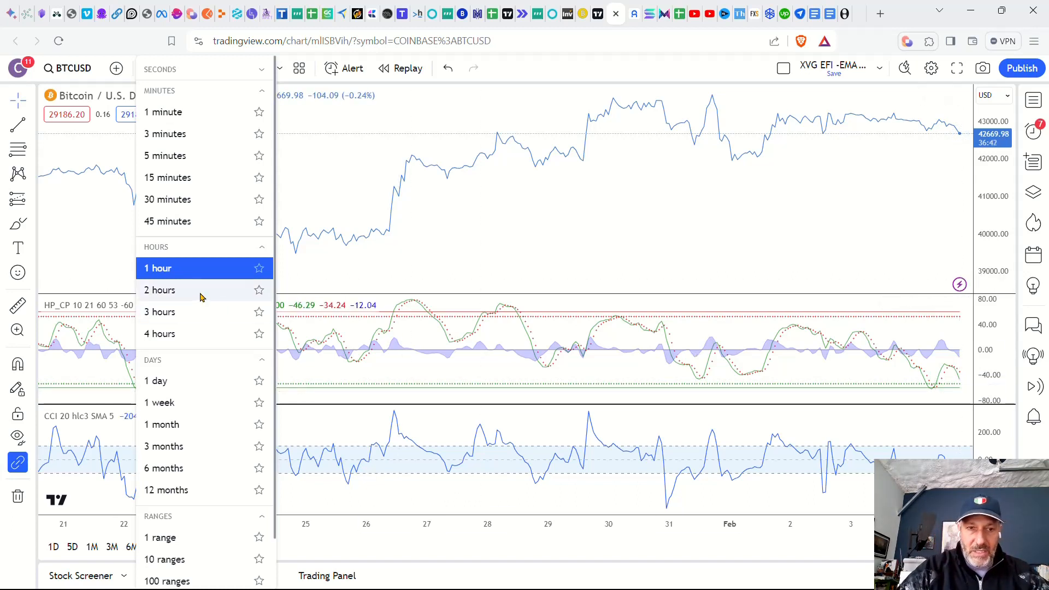
{"action": "left_click", "coordinate": [159, 290]}
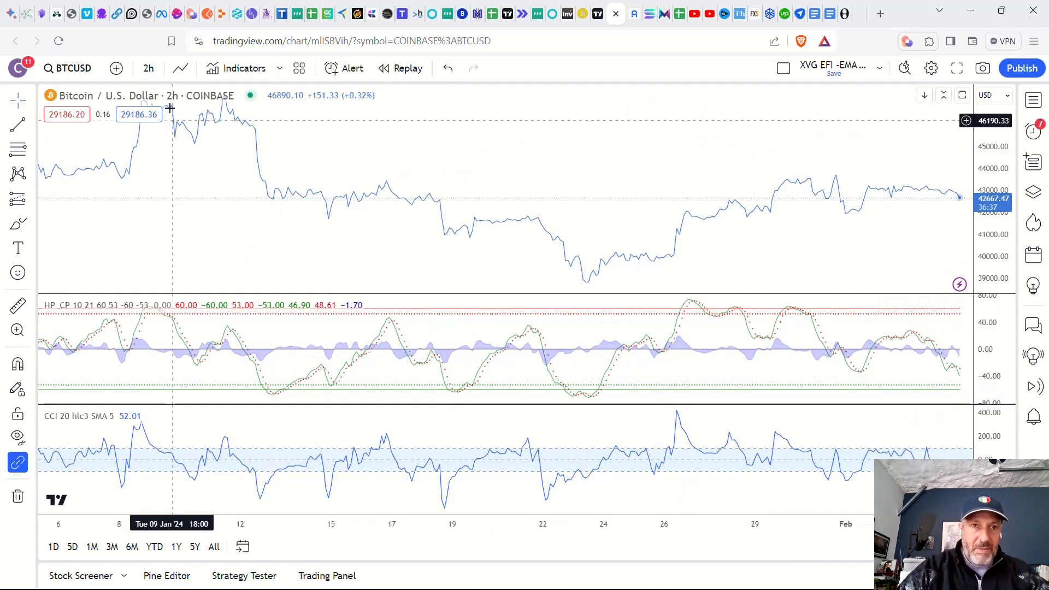
{"action": "mouse_move", "coordinate": [148, 68]}
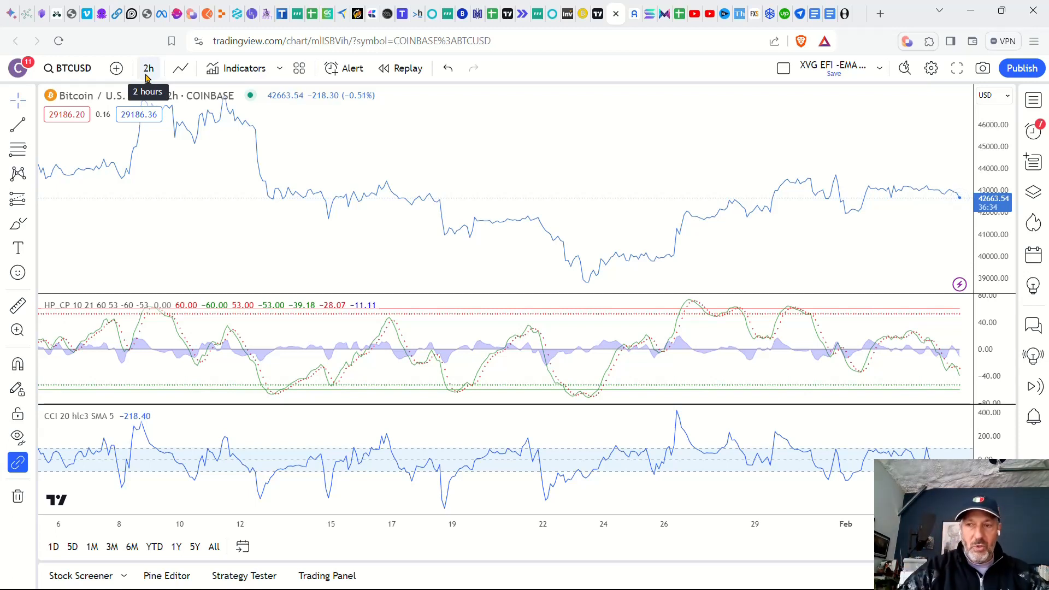
{"action": "left_click", "coordinate": [148, 68]}
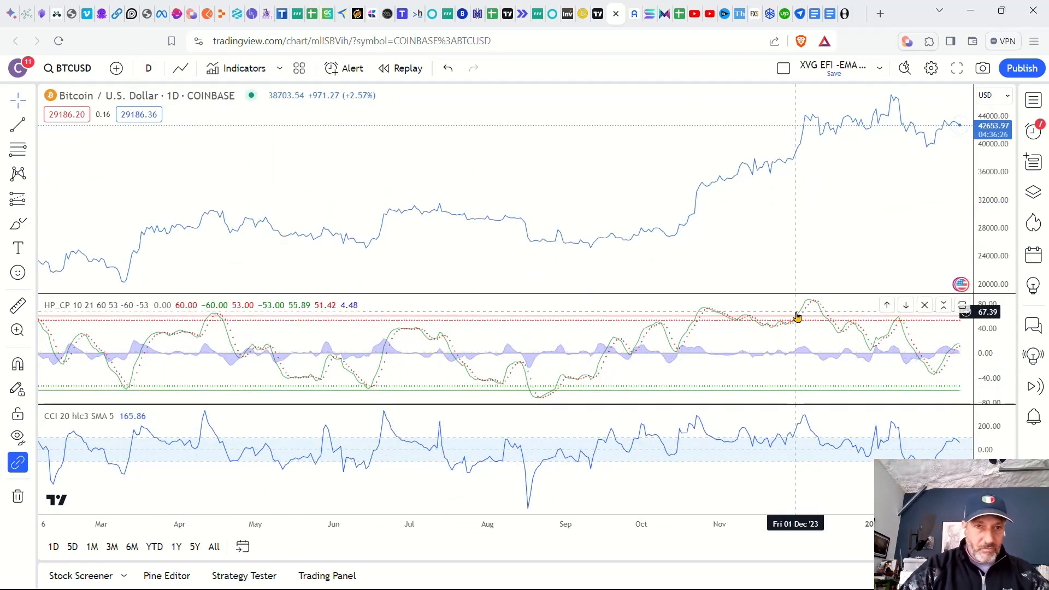
Switch the chart to Coinbase ETHUSD on 2-hour bars.
{"action": "left_click", "coordinate": [66, 67]}
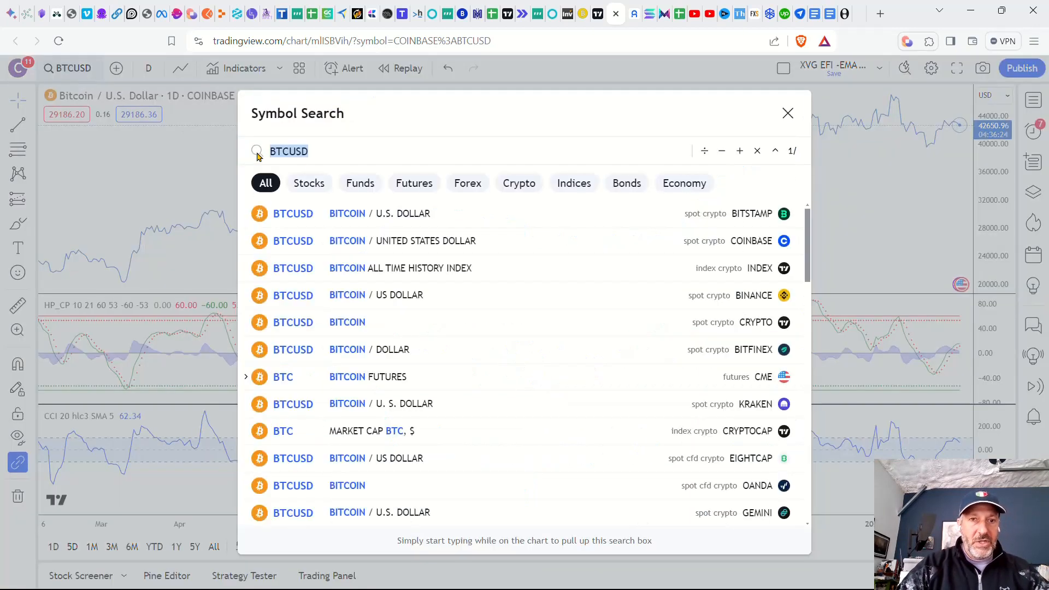
{"action": "type", "text": "ETH"}
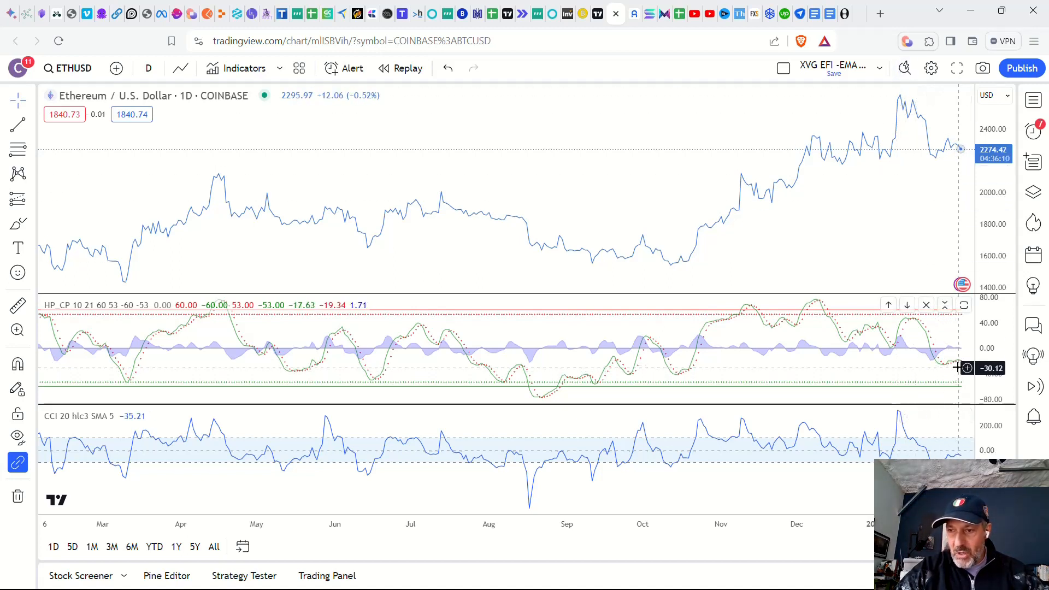
{"action": "mouse_move", "coordinate": [701, 273]}
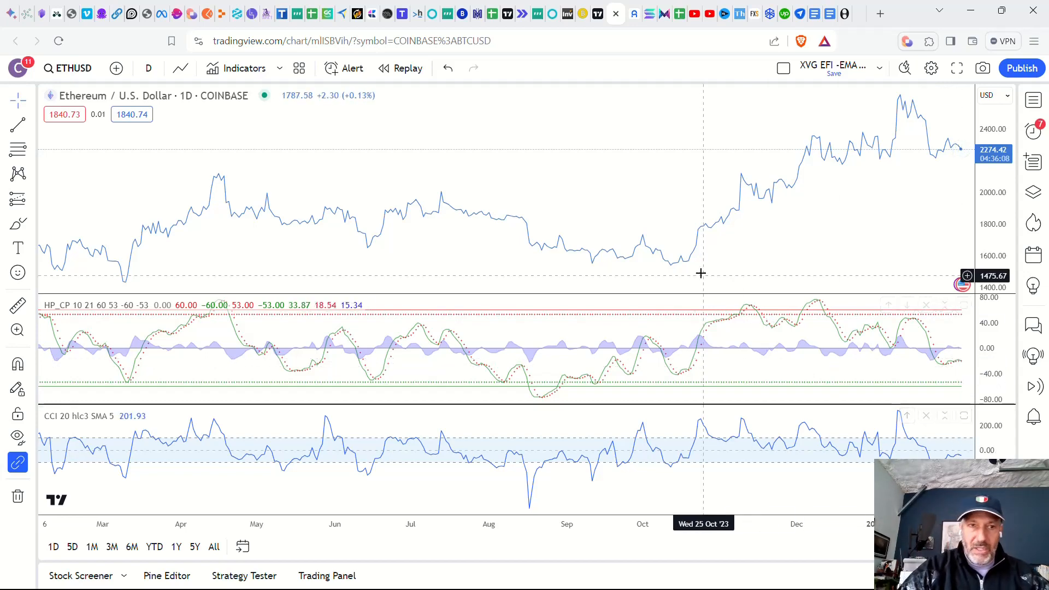
{"action": "left_click", "coordinate": [148, 68]}
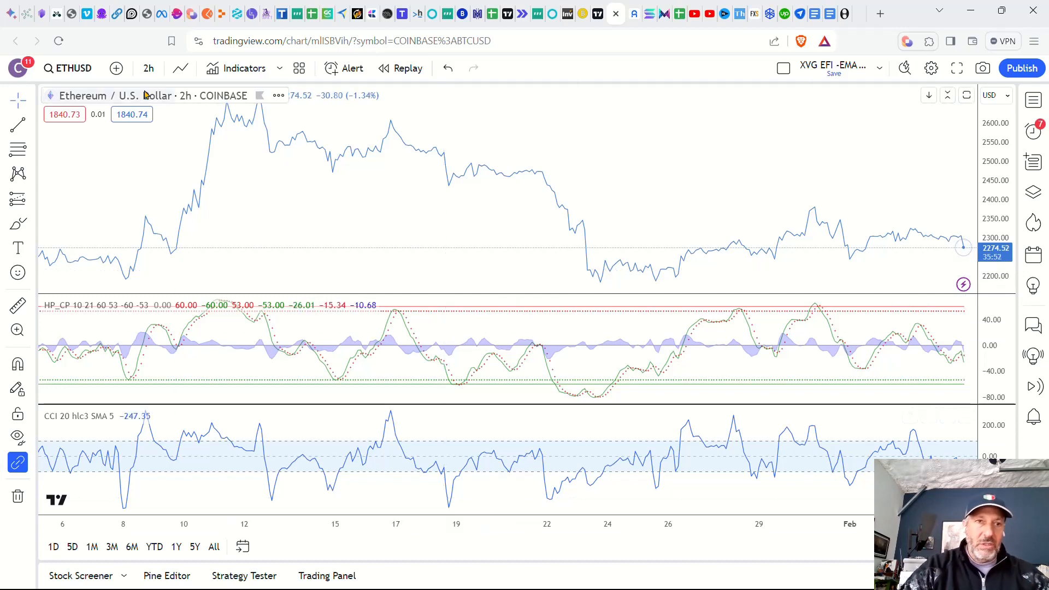
Change the charted symbol to SOLUSDT spot from Bybit.
{"action": "left_click", "coordinate": [75, 68]}
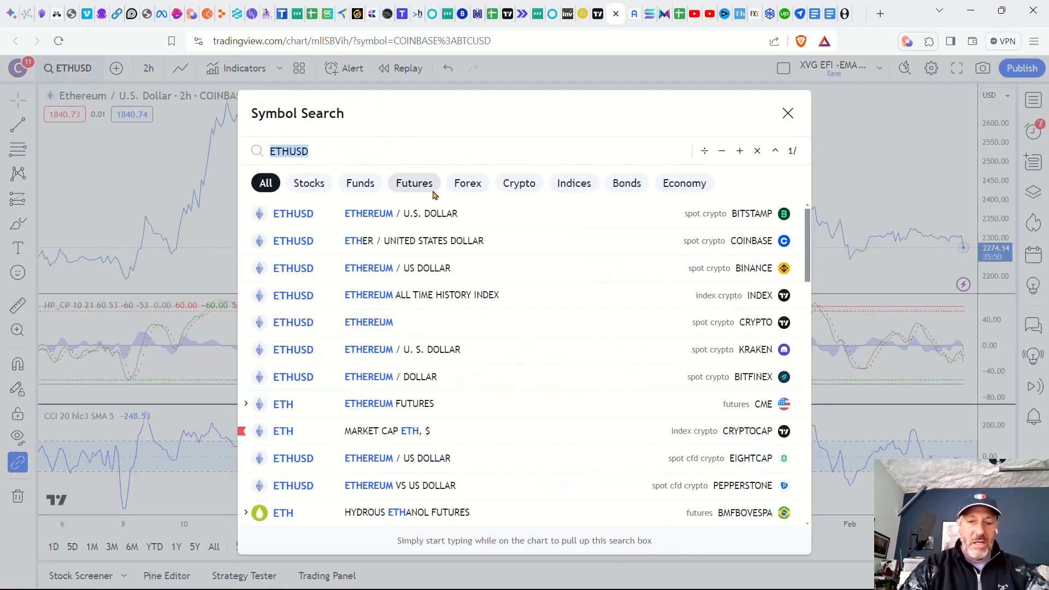
{"action": "type", "text": "SOL"}
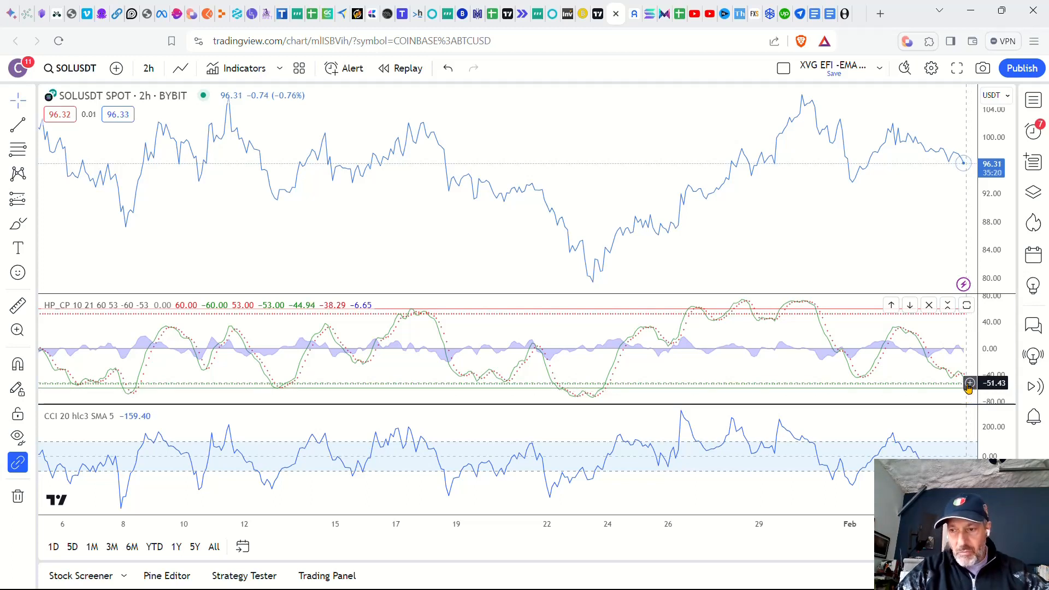
{"action": "mouse_move", "coordinate": [921, 382]}
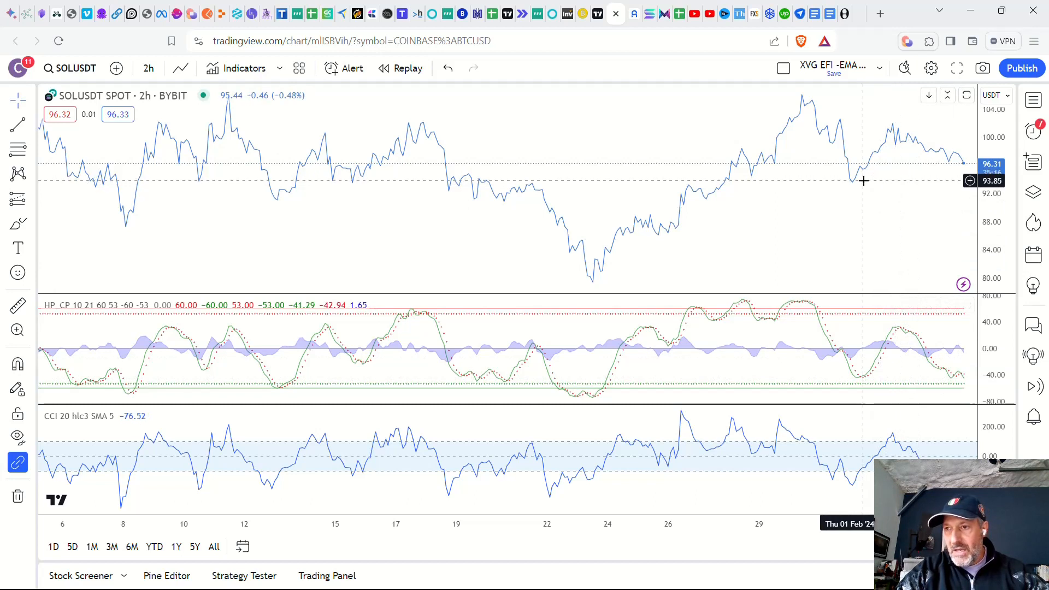
{"action": "mouse_move", "coordinate": [874, 132]}
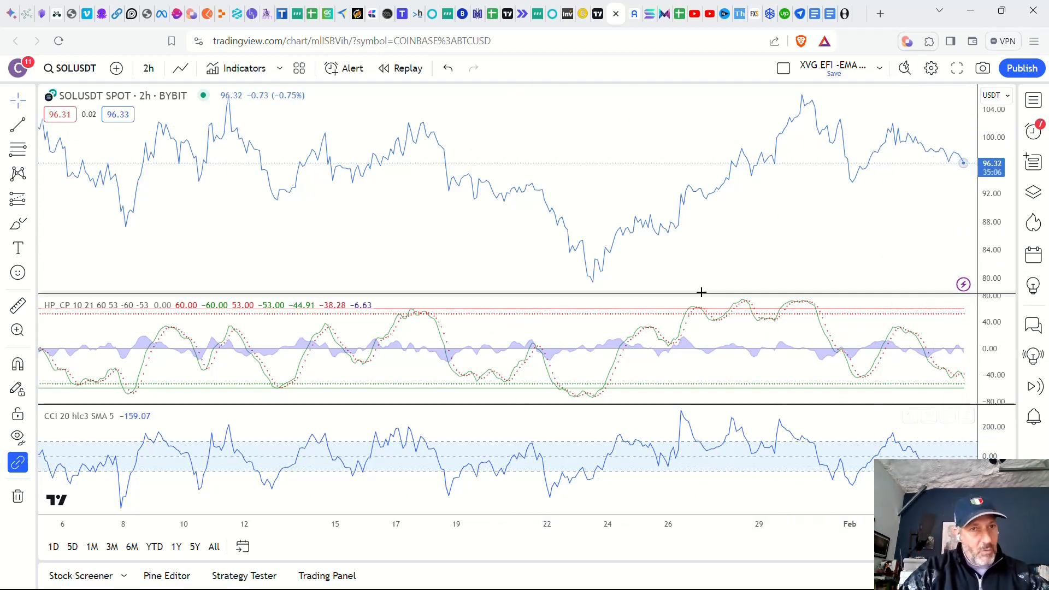
Set the SOLUSDT chart interval to 1 day.
{"action": "left_click", "coordinate": [148, 68]}
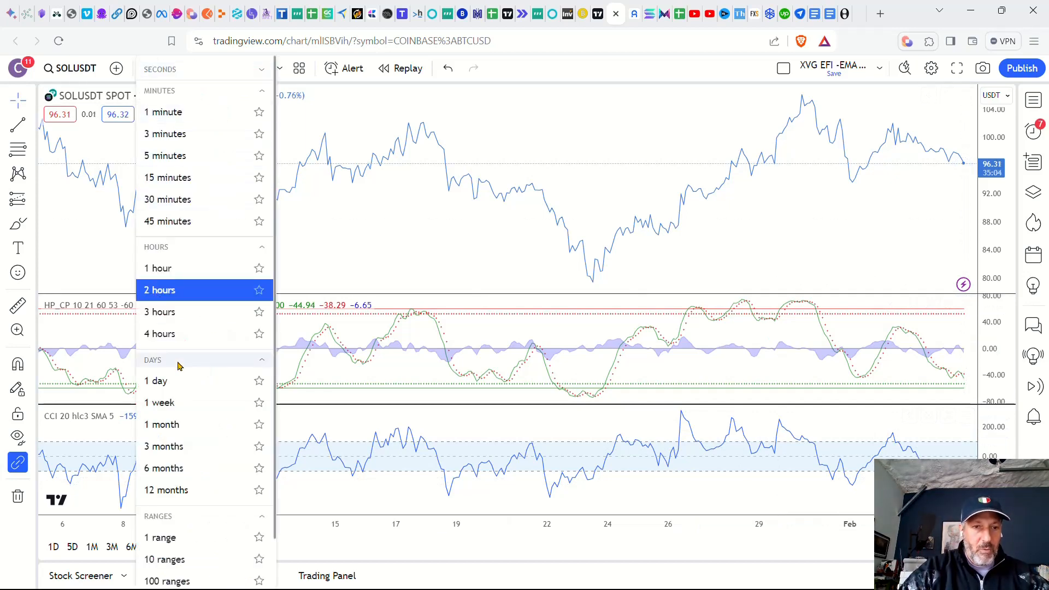
{"action": "left_click", "coordinate": [156, 381]}
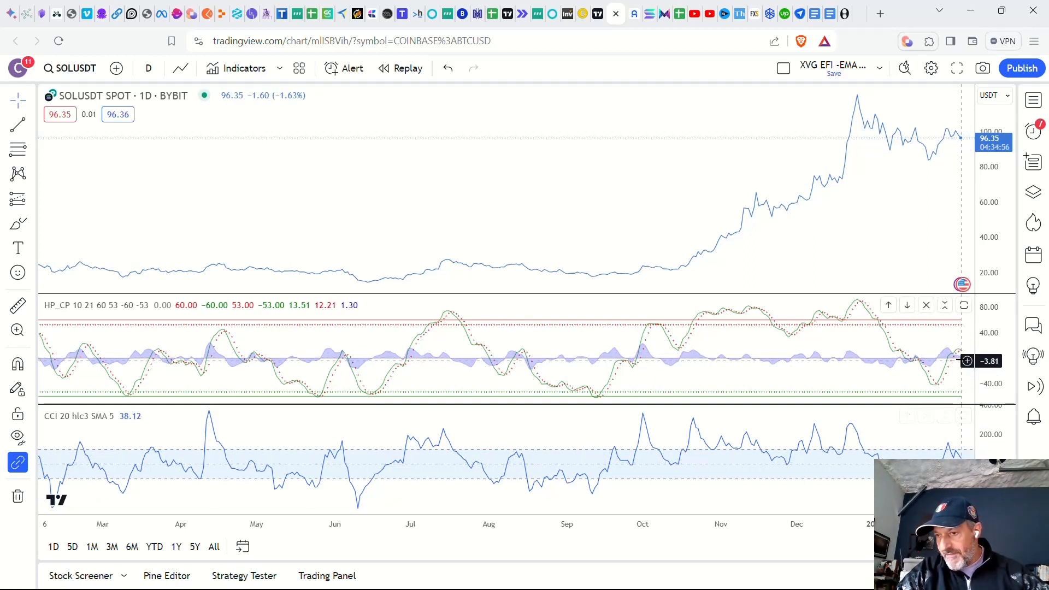
{"action": "mouse_move", "coordinate": [704, 226]}
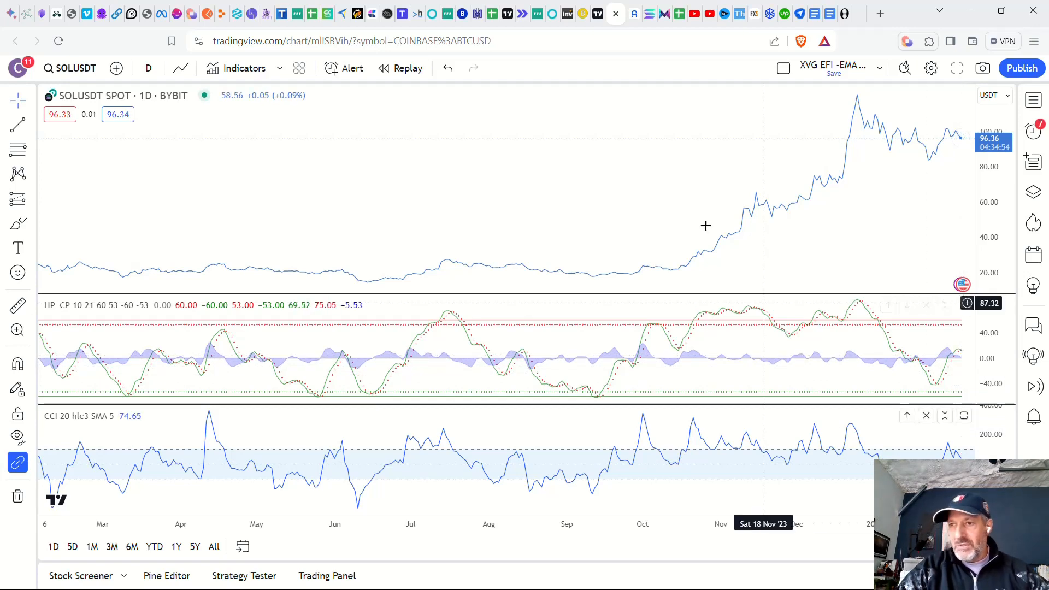
Search LINKUSDT and load the Bybit spot chart.
{"action": "left_click", "coordinate": [78, 68]}
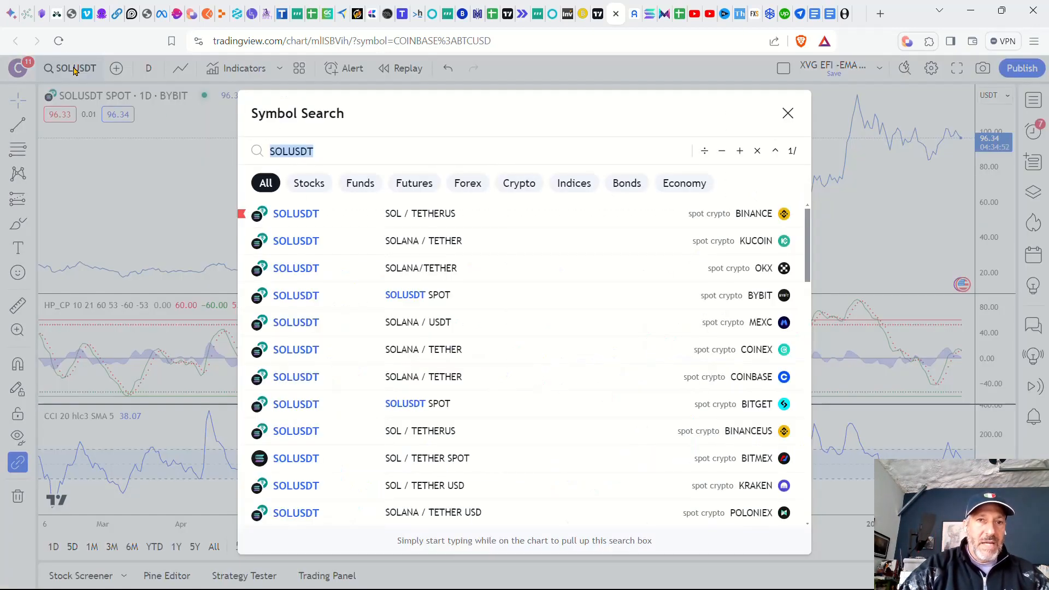
{"action": "type", "text": "L"}
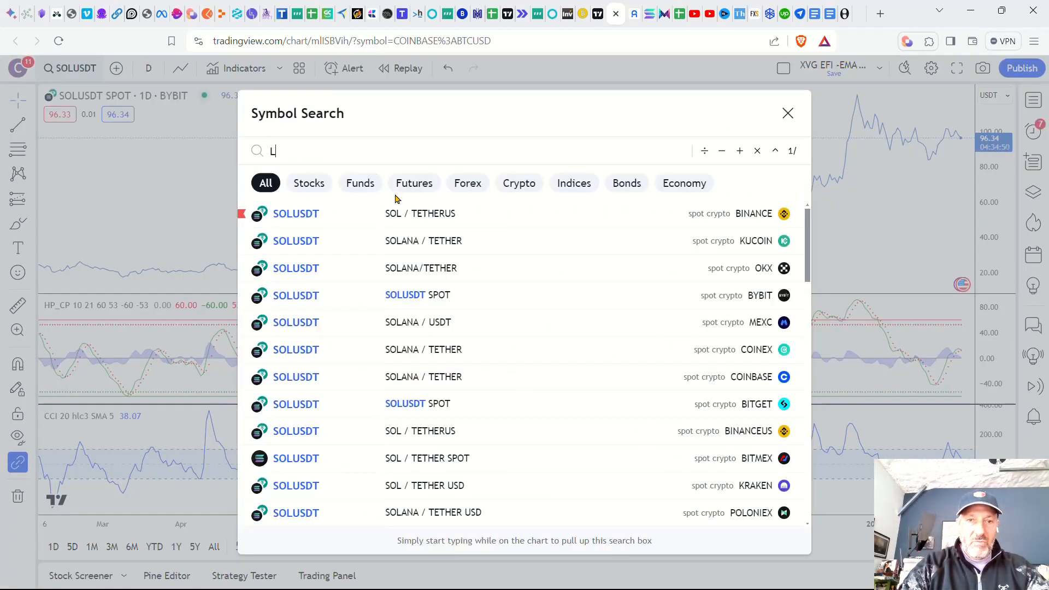
{"action": "type", "text": "INK"}
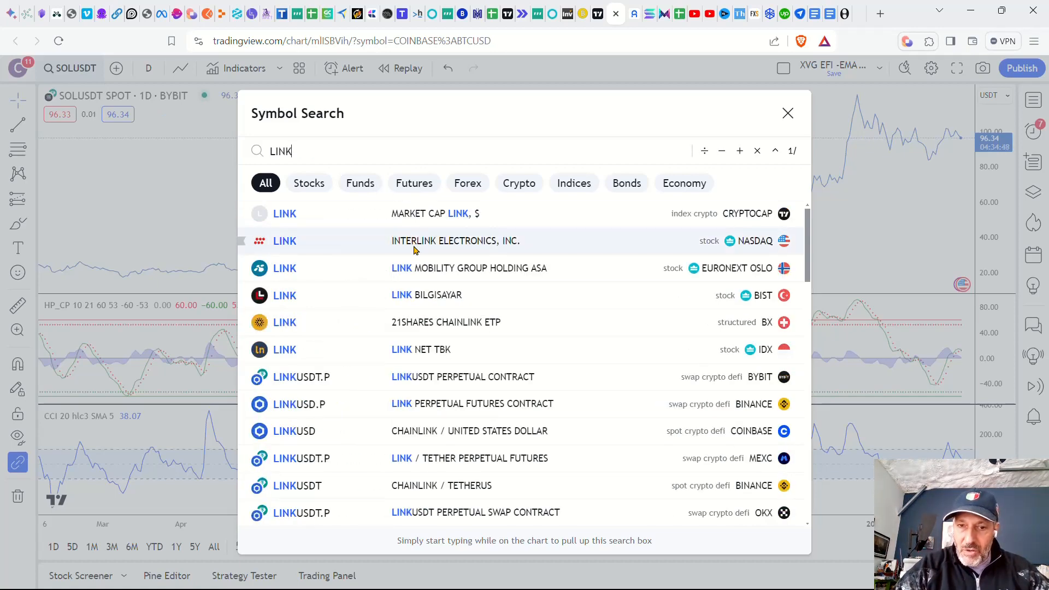
{"action": "mouse_move", "coordinate": [498, 328]}
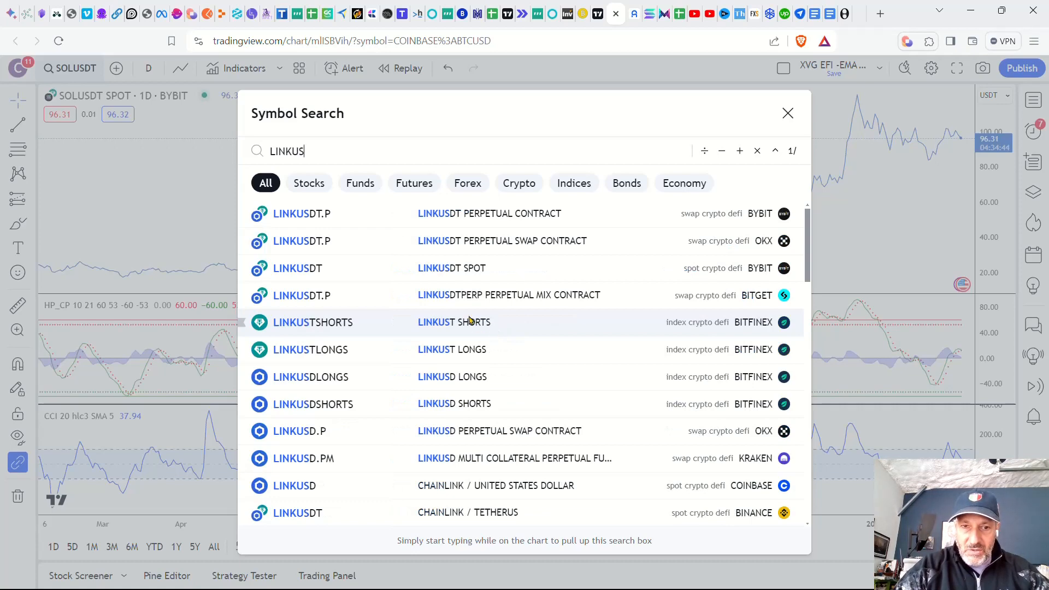
{"action": "left_click", "coordinate": [297, 268]}
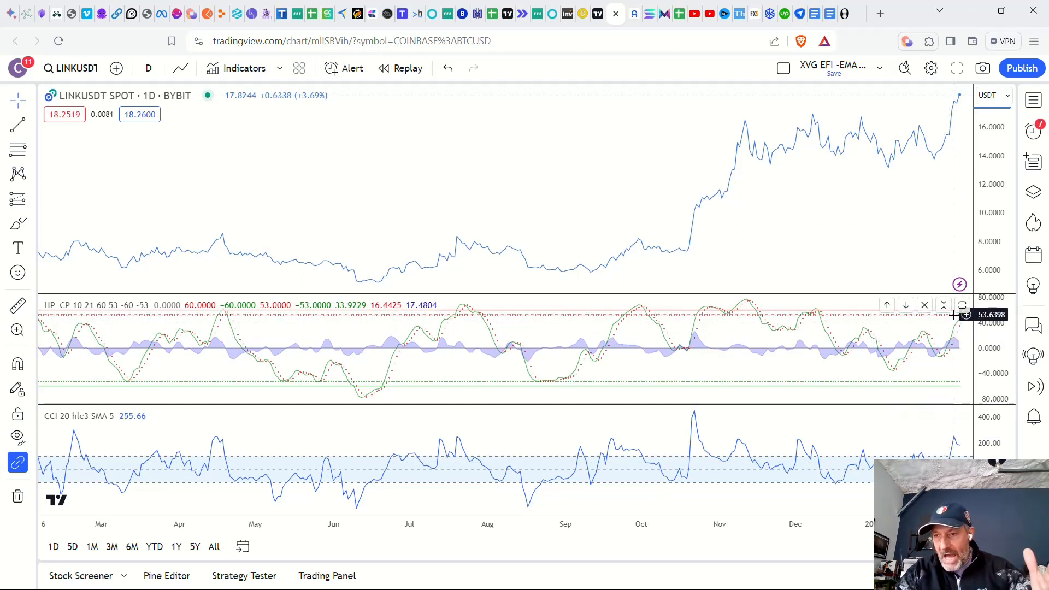
{"action": "mouse_move", "coordinate": [638, 415]}
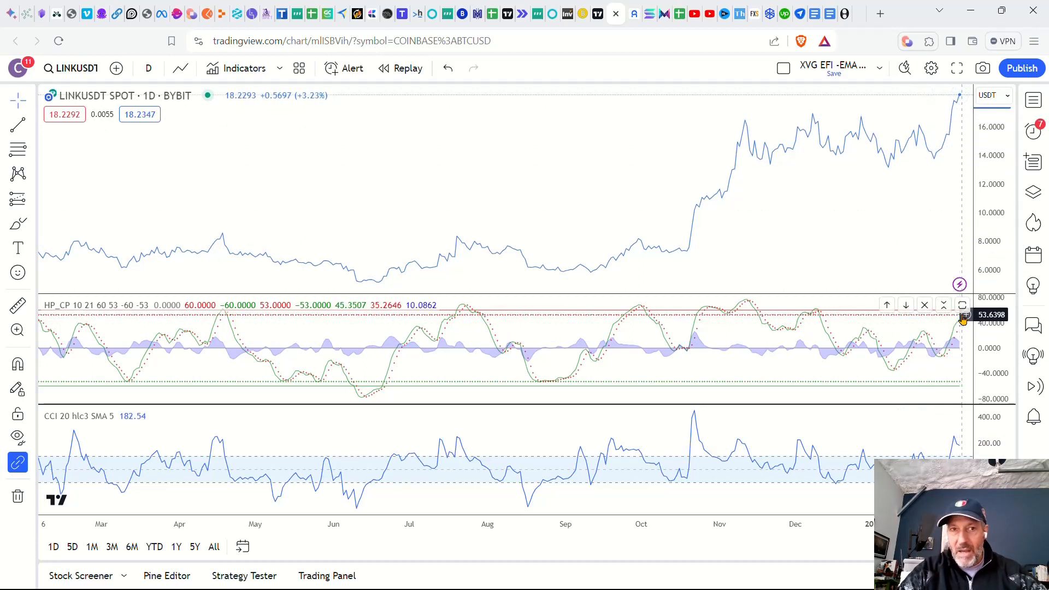
Change the LINKUSDT chart to 2-hour candles.
{"action": "left_click", "coordinate": [148, 68]}
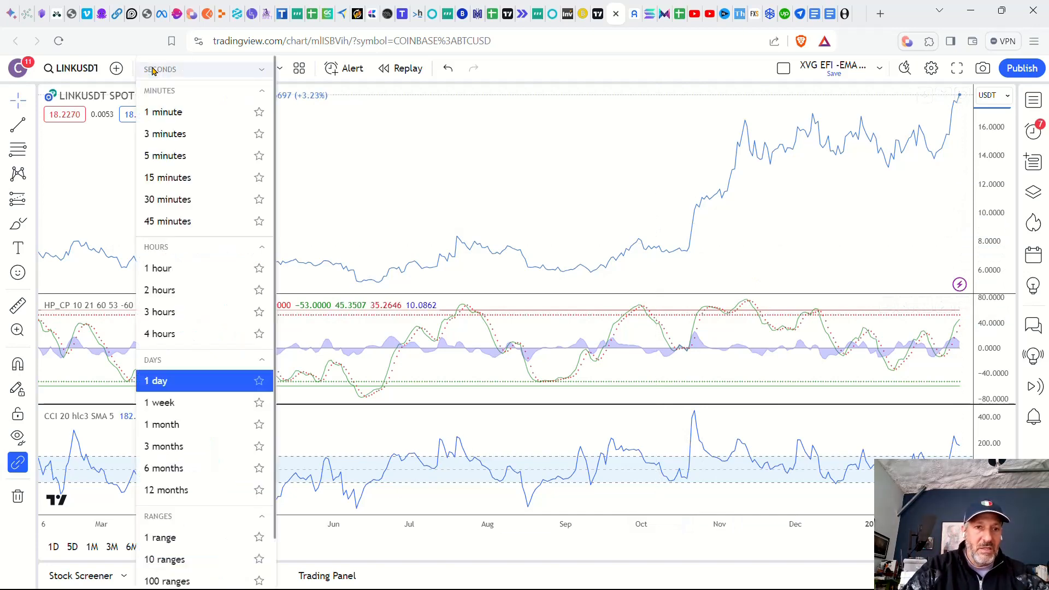
{"action": "left_click", "coordinate": [159, 290]}
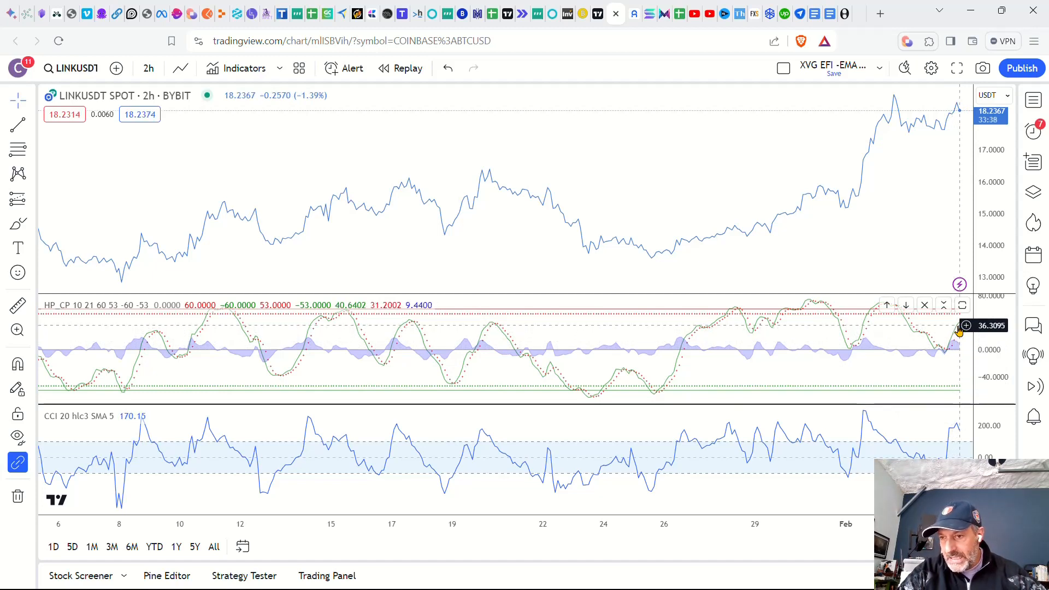
{"action": "mouse_move", "coordinate": [959, 327]}
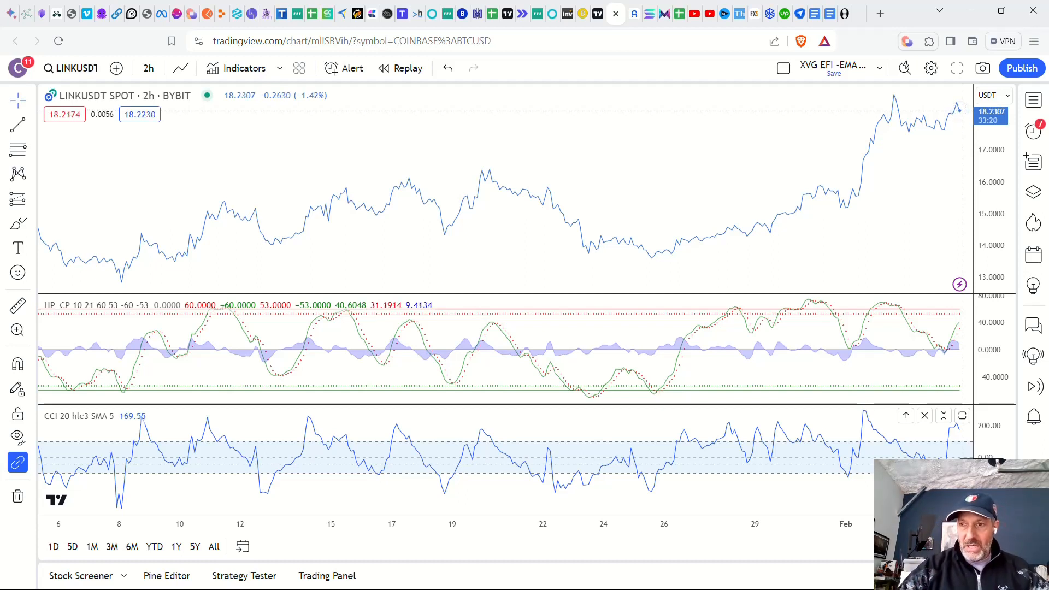
{"action": "mouse_move", "coordinate": [950, 133]}
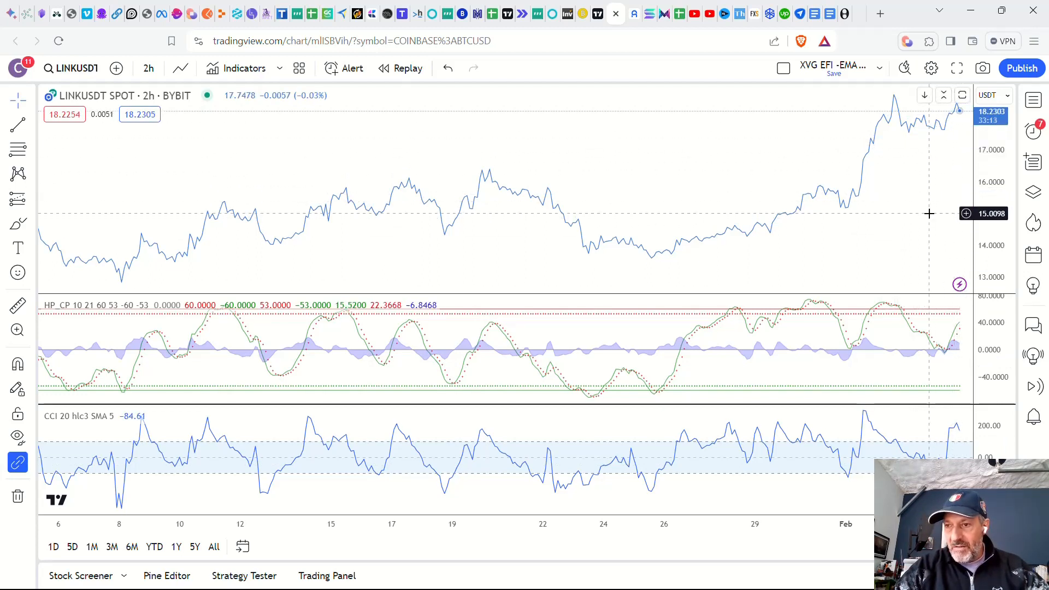
{"action": "mouse_move", "coordinate": [944, 182]}
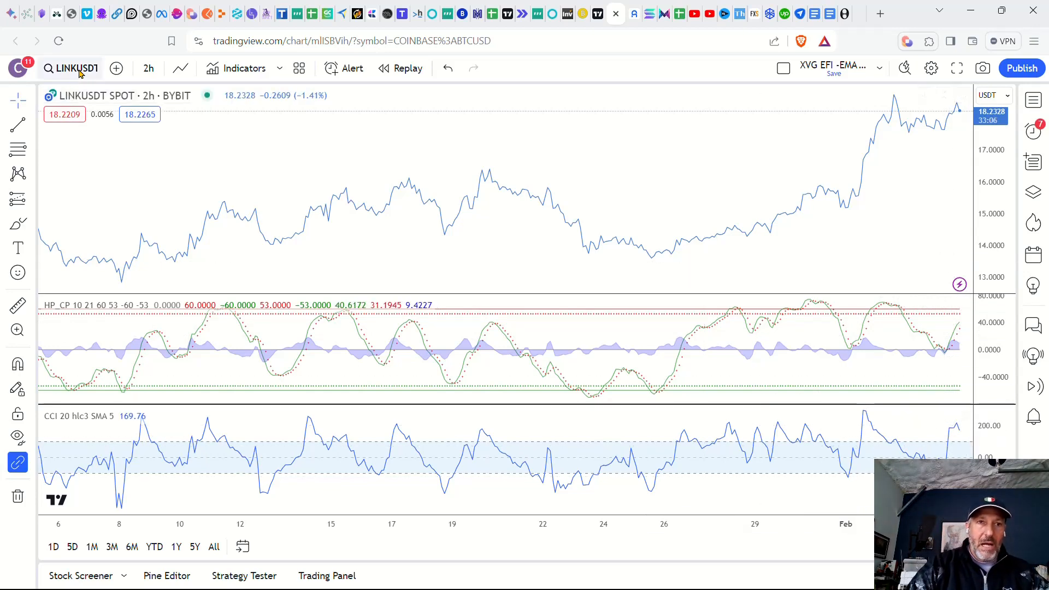
Switch to Coinbase ZETAUSD and set a 4-hour interval.
{"action": "left_click", "coordinate": [77, 68]}
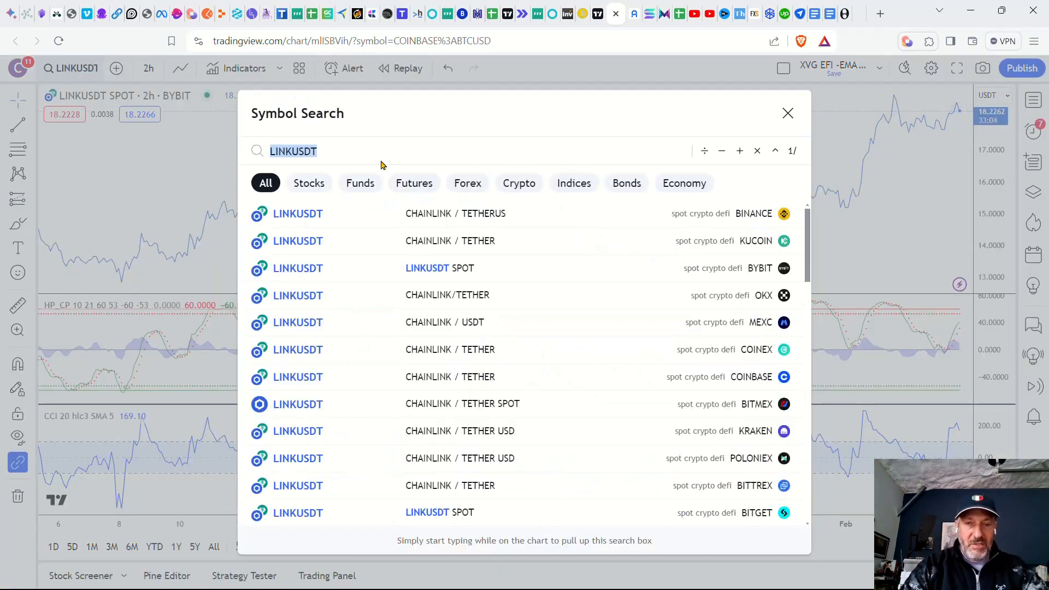
{"action": "type", "text": "ZETAUSD"}
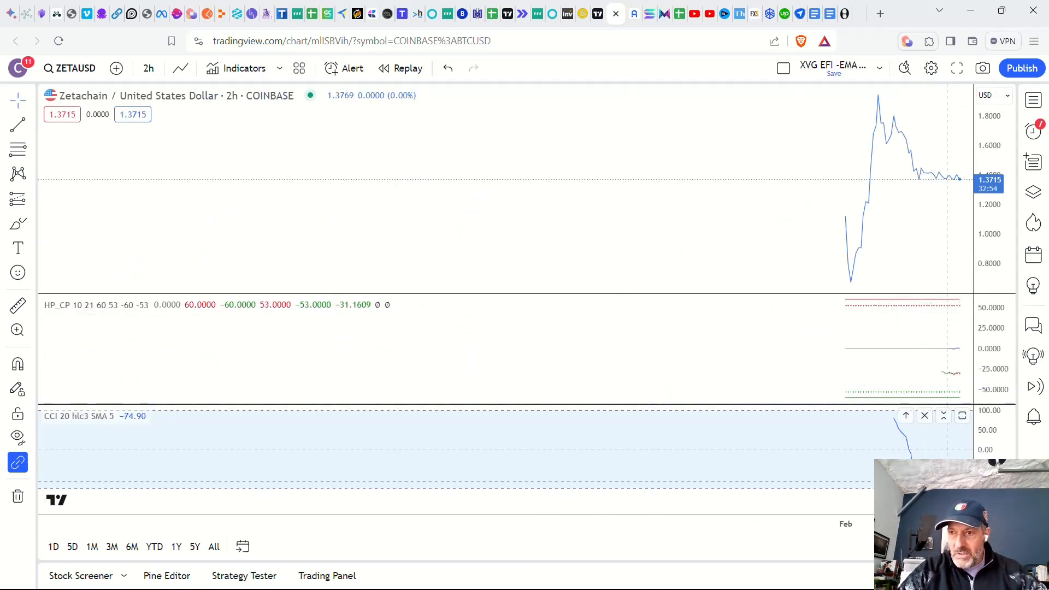
{"action": "left_click", "coordinate": [148, 68]}
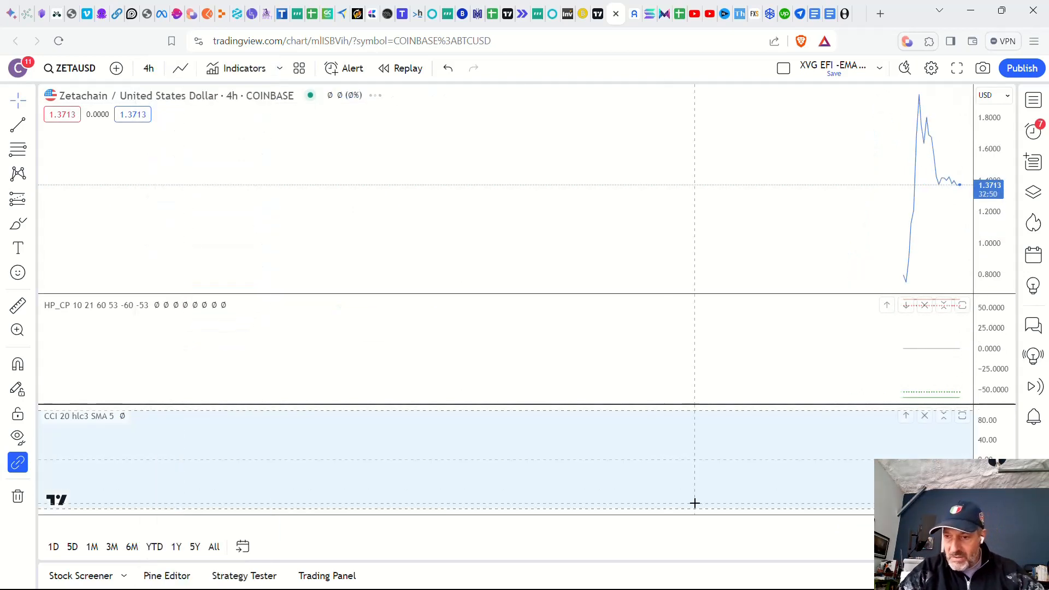
Show Zetachain briefly on daily bars, then switch to 1-hour bars.
{"action": "left_click", "coordinate": [148, 68]}
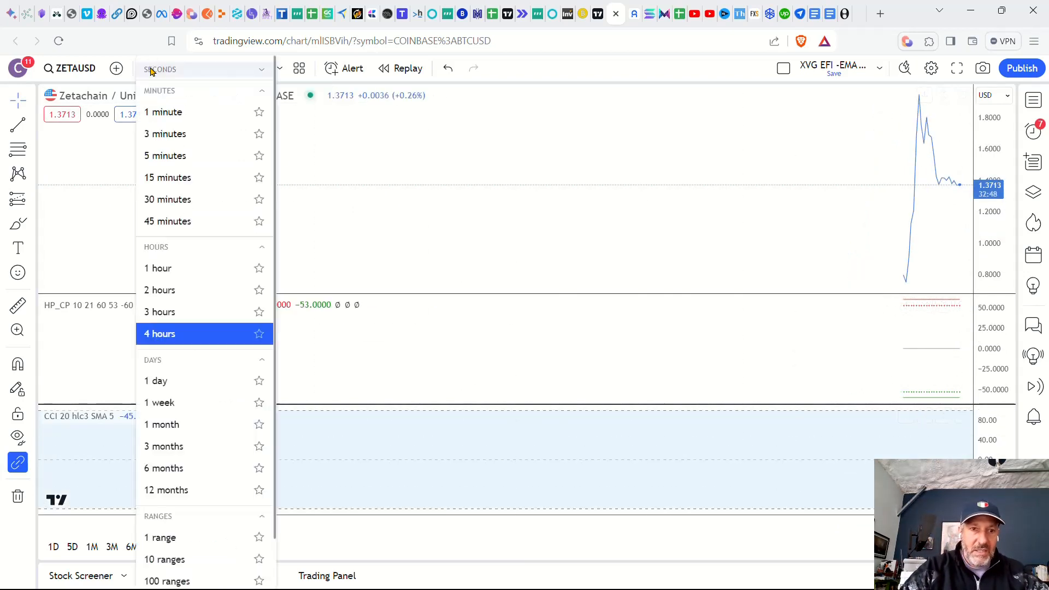
{"action": "left_click", "coordinate": [156, 380]}
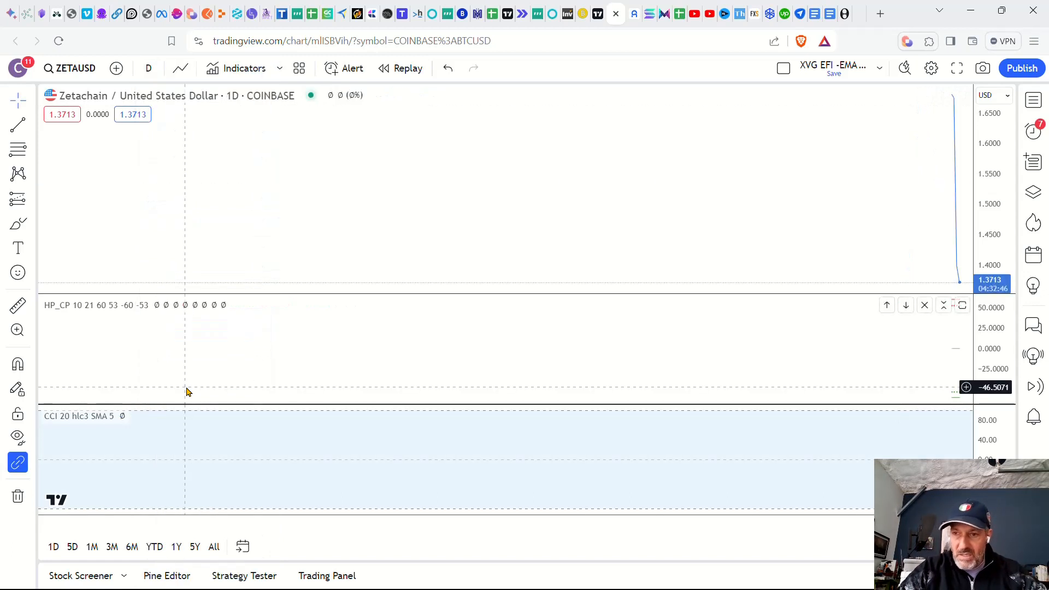
{"action": "left_click", "coordinate": [148, 68]}
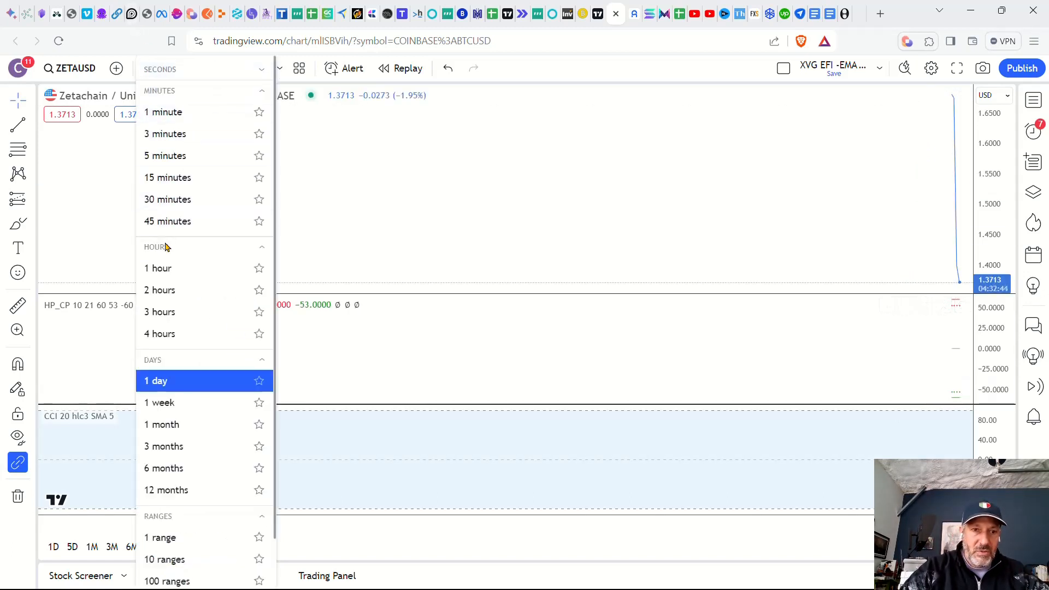
{"action": "left_click", "coordinate": [158, 268]}
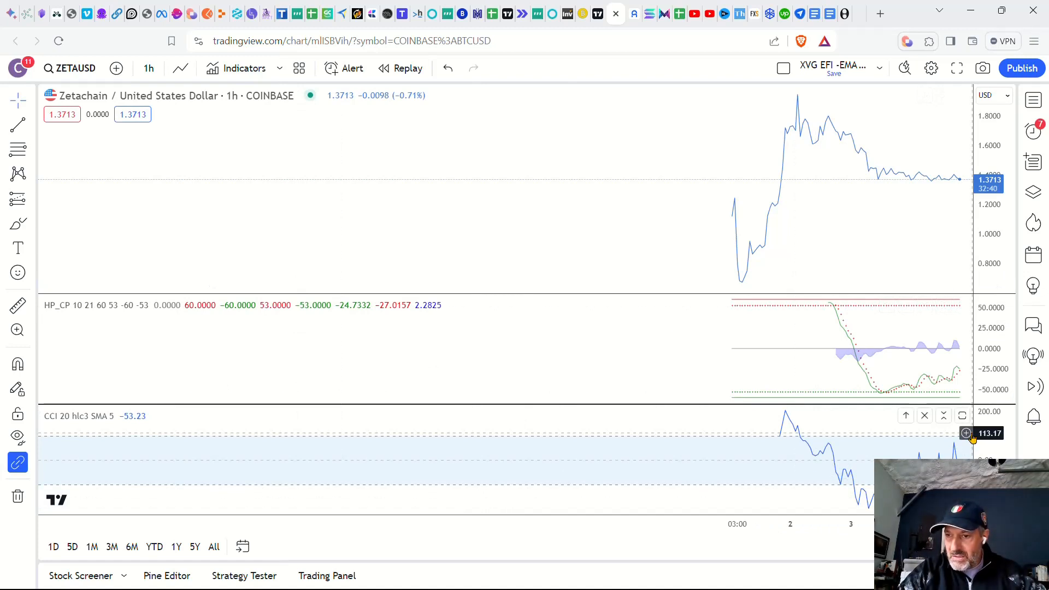
{"action": "mouse_move", "coordinate": [885, 399]}
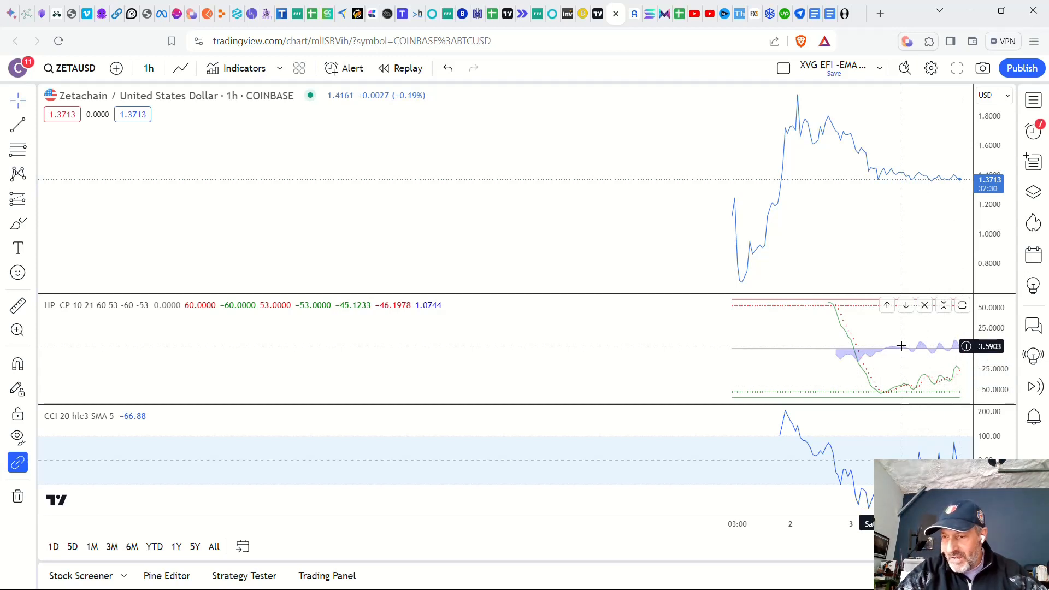
{"action": "mouse_move", "coordinate": [890, 387]}
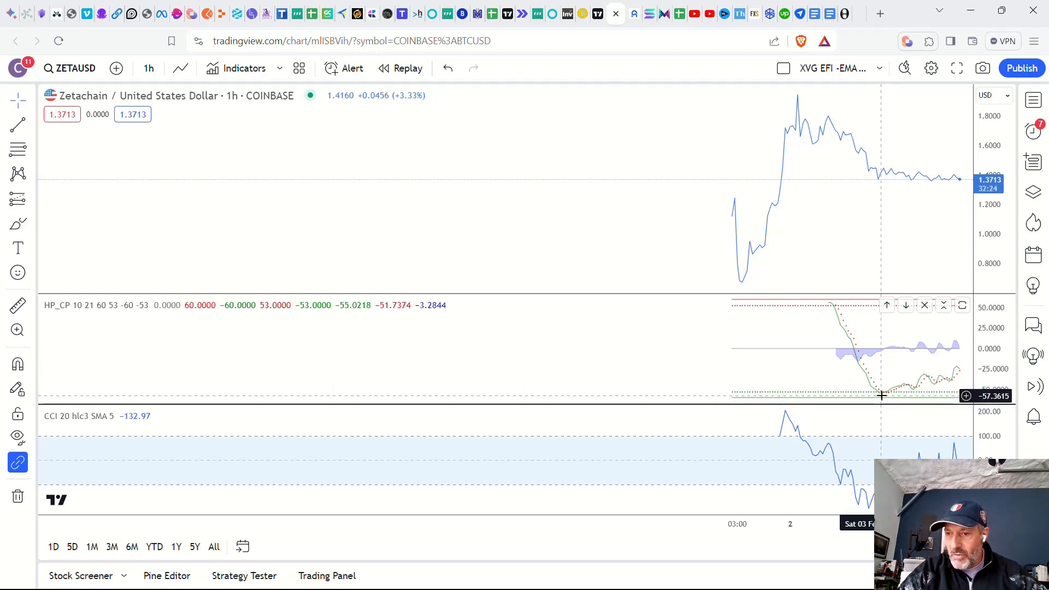
{"action": "mouse_move", "coordinate": [886, 193]}
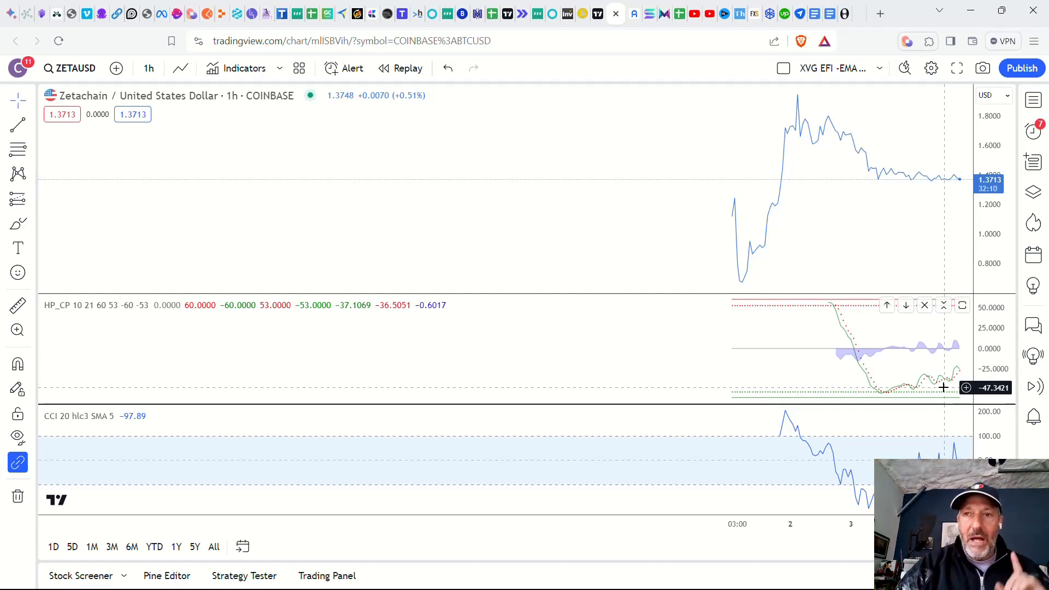
{"action": "mouse_move", "coordinate": [596, 13]}
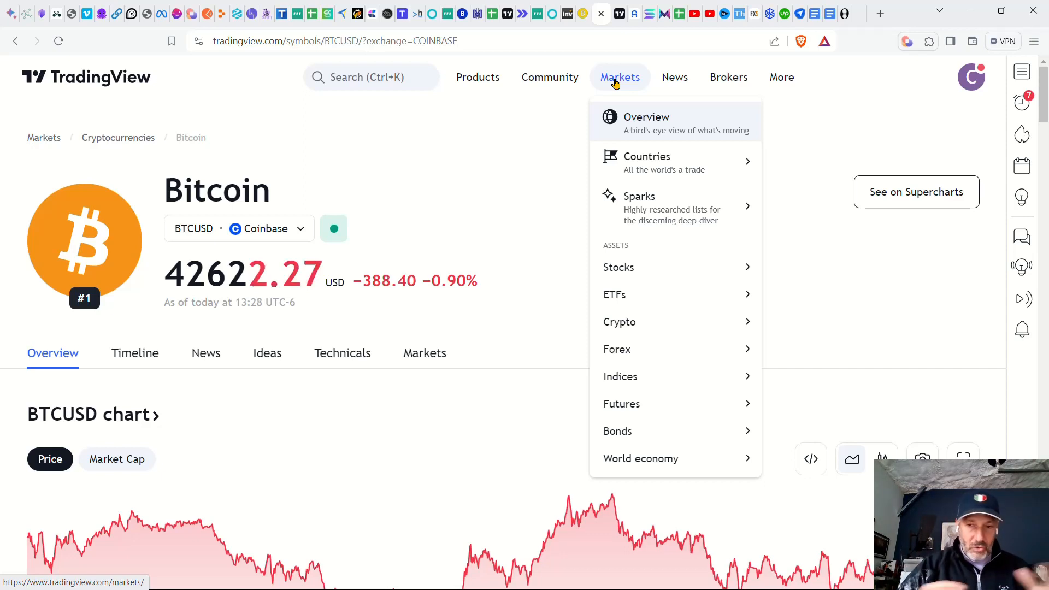
{"action": "mouse_move", "coordinate": [620, 403]}
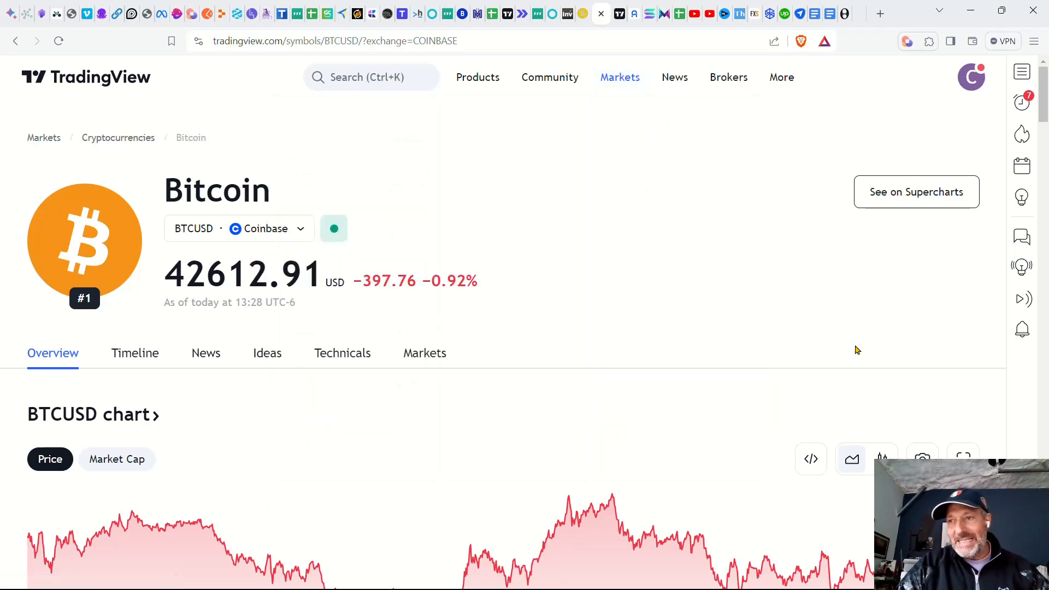
{"action": "mouse_move", "coordinate": [822, 328]}
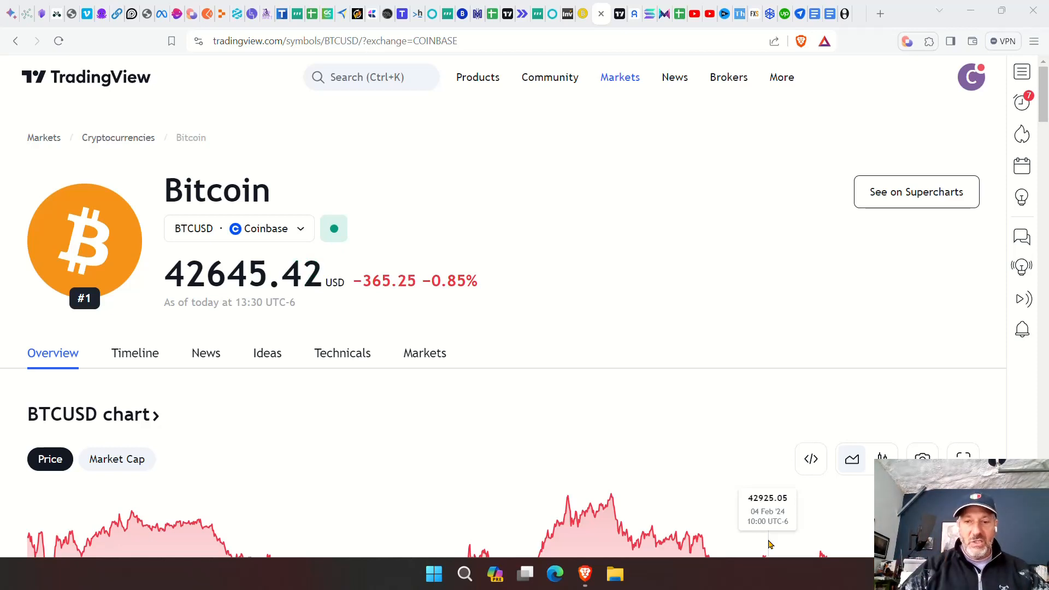
{"action": "mouse_move", "coordinate": [585, 573]}
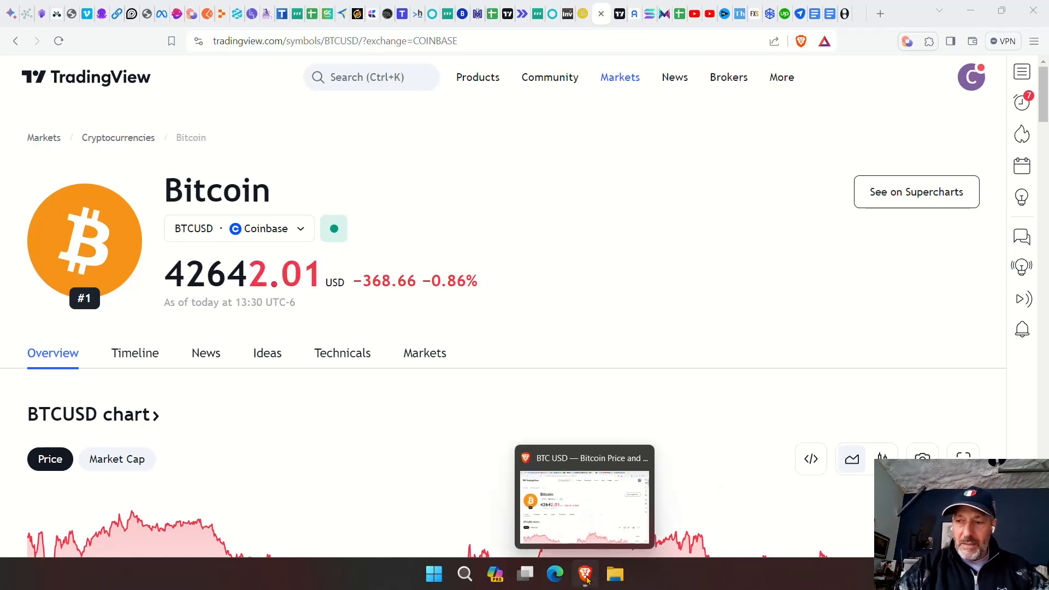